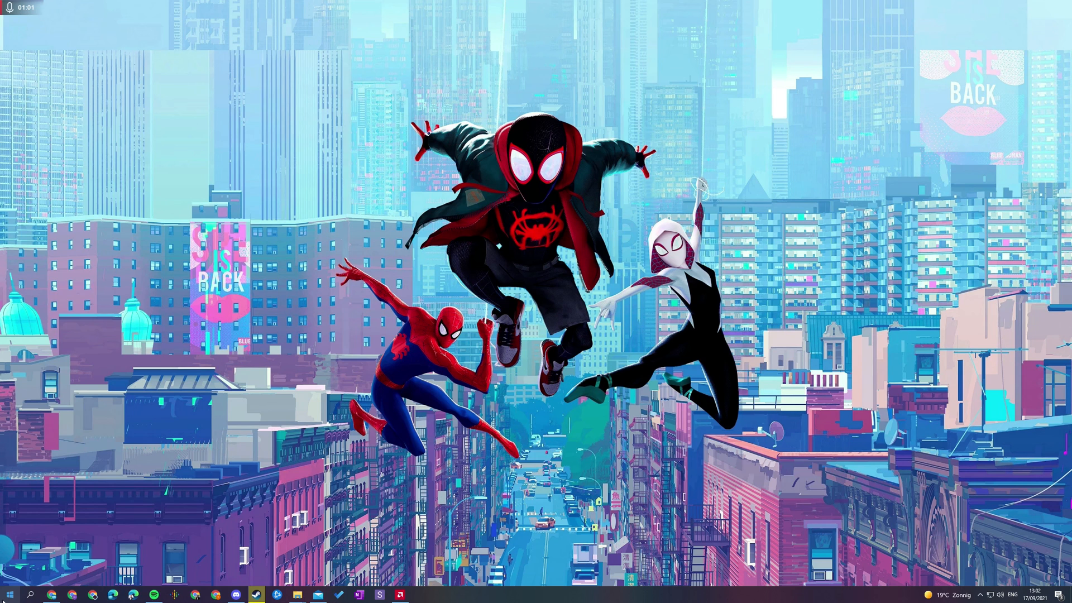
Search the Windows Start menu for 'store'
left_click(9, 594)
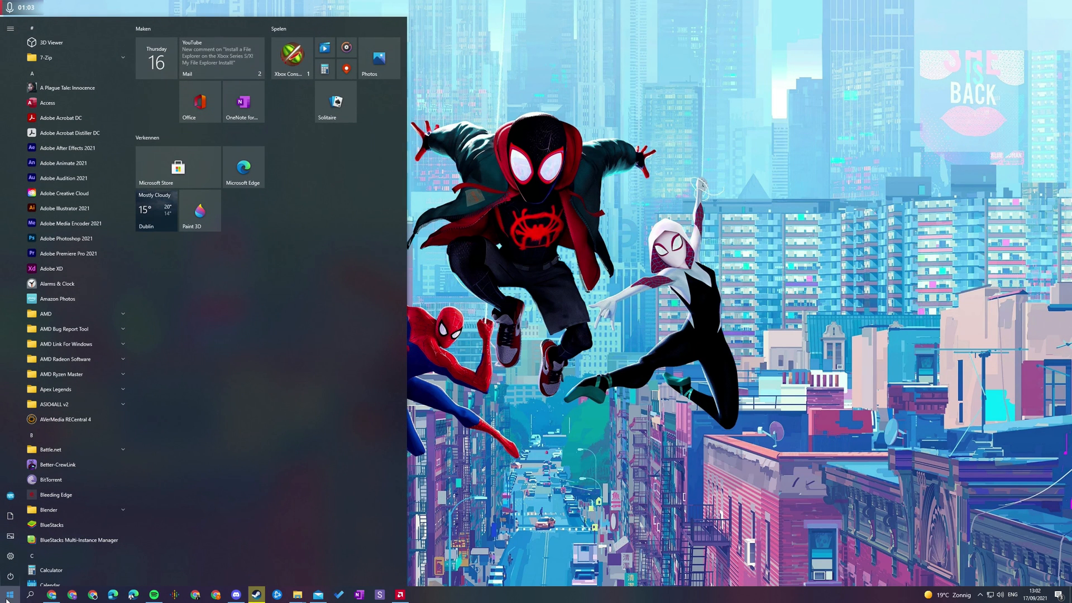
type("store")
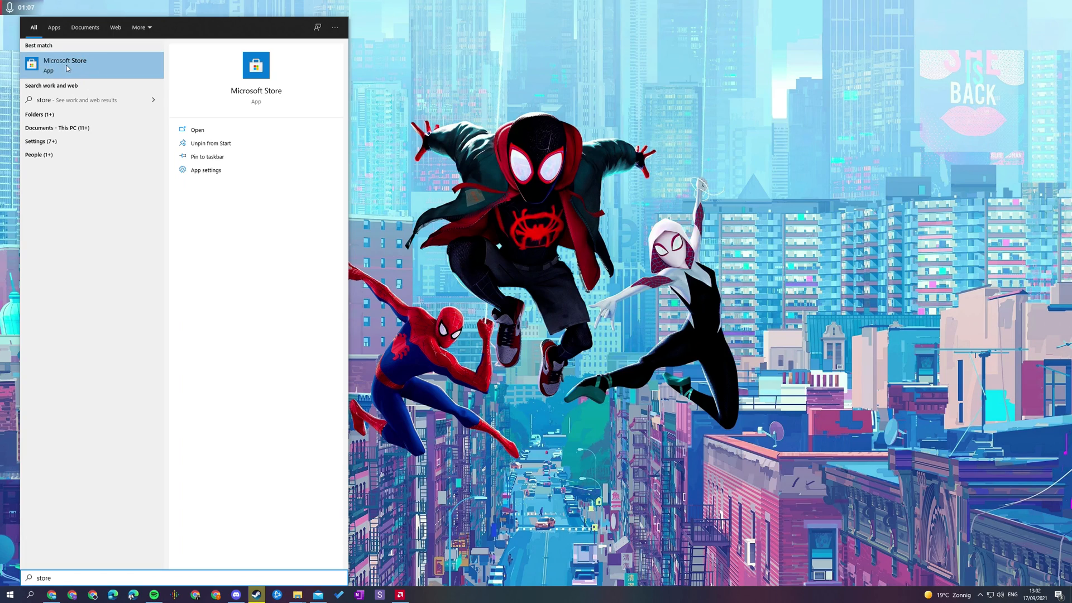
Open Microsoft Store and reach the Xbox Accessories app page by searching 'xbo'
left_click(64, 65)
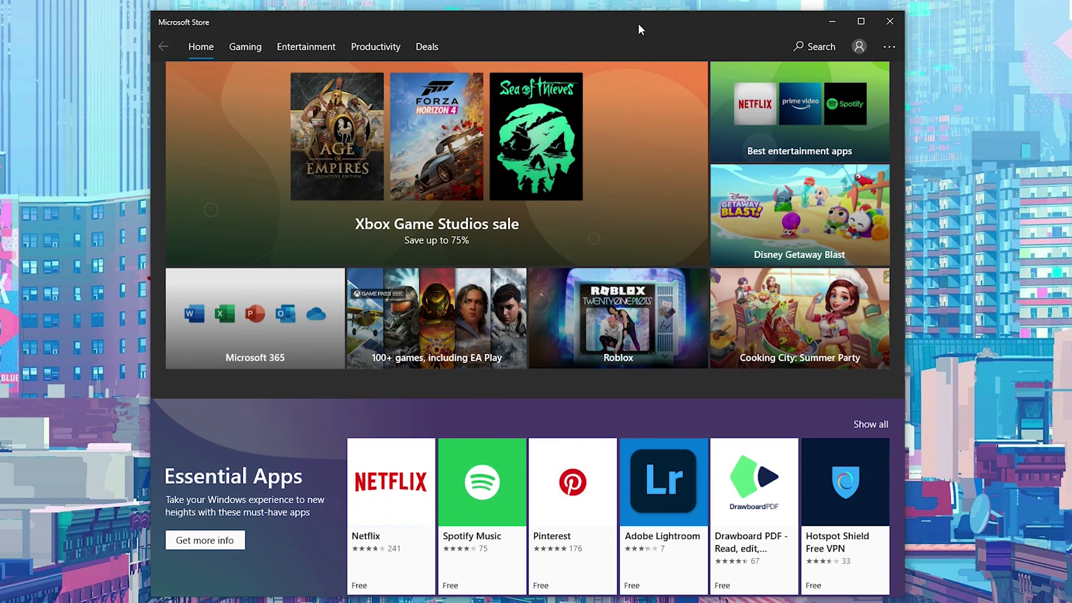
mouse_move(593, 43)
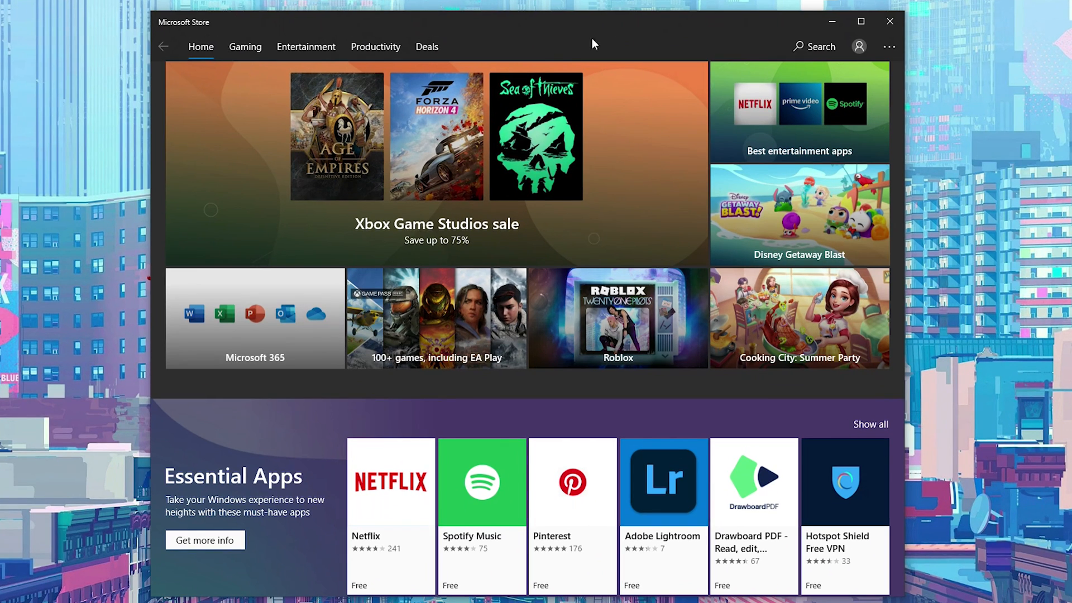
left_click(814, 47)
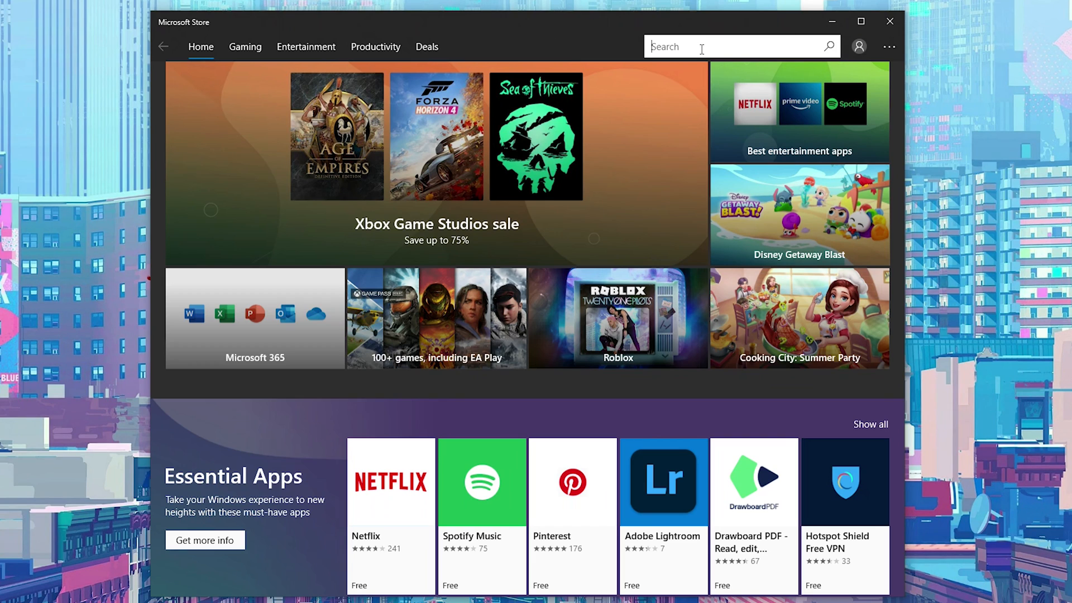
type("xbox acc")
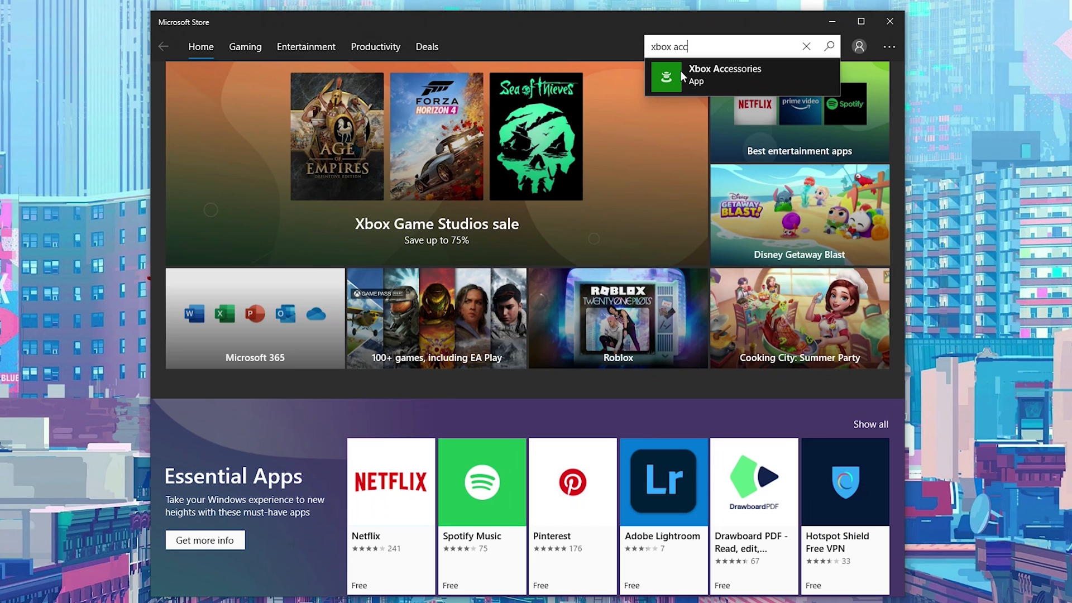
left_click(806, 46)
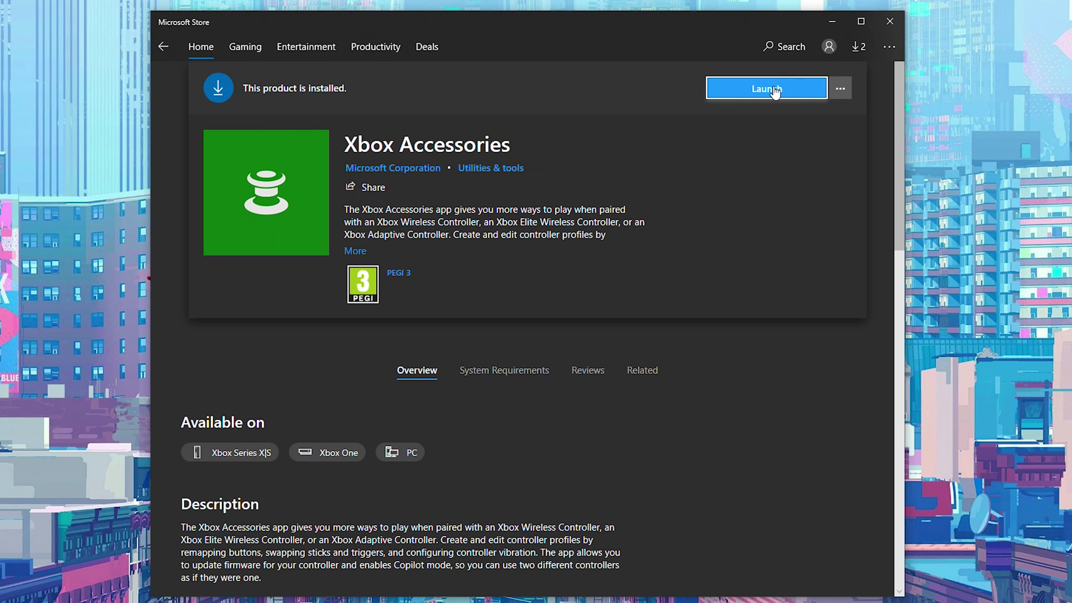
Launch Xbox Accessories from its Microsoft Store page
left_click(765, 88)
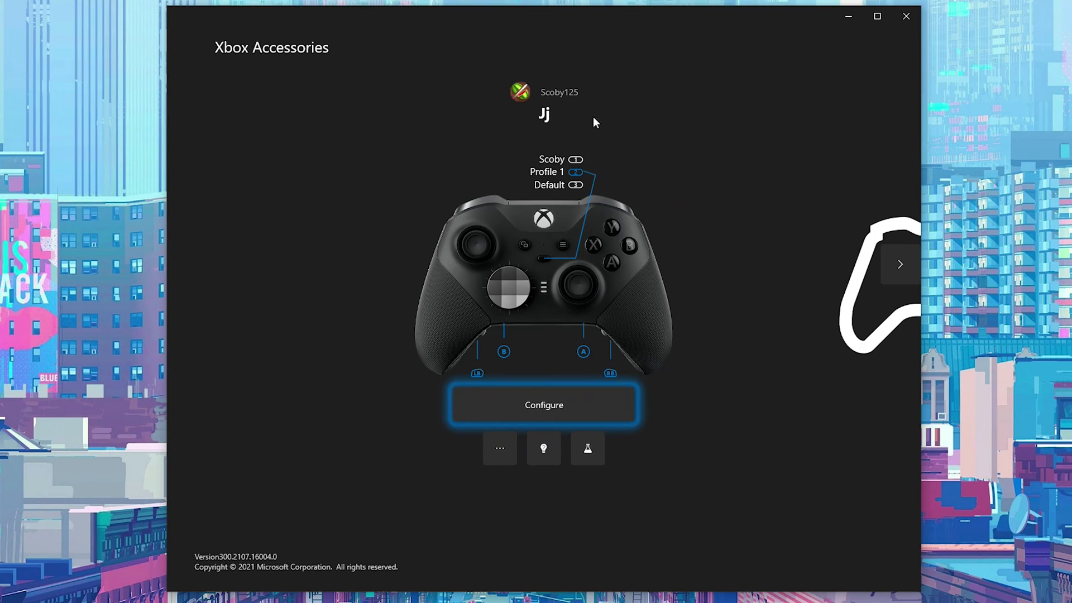
mouse_move(552, 494)
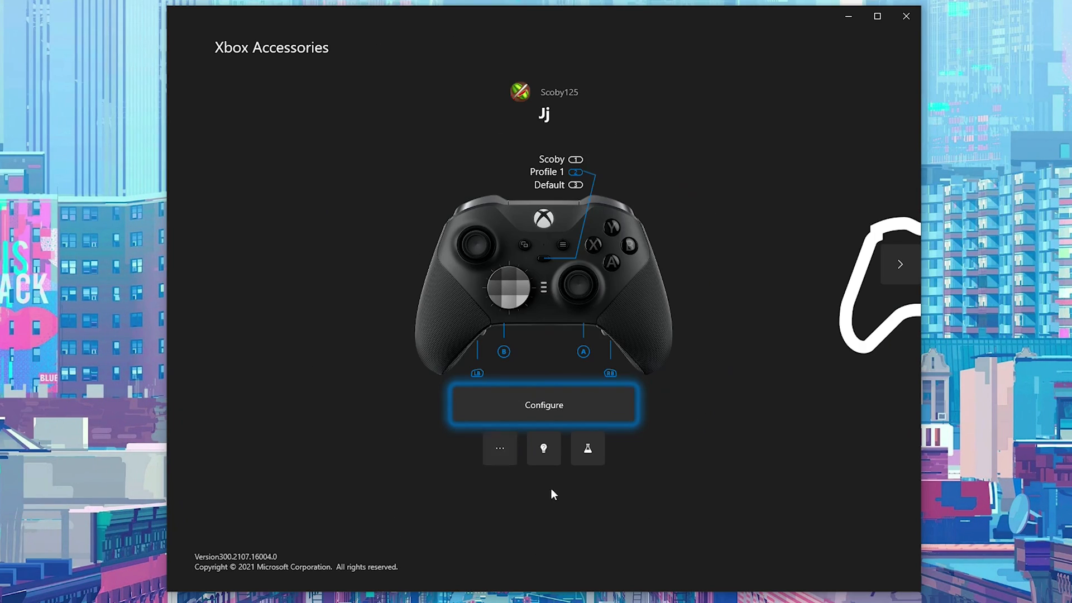
mouse_move(862, 295)
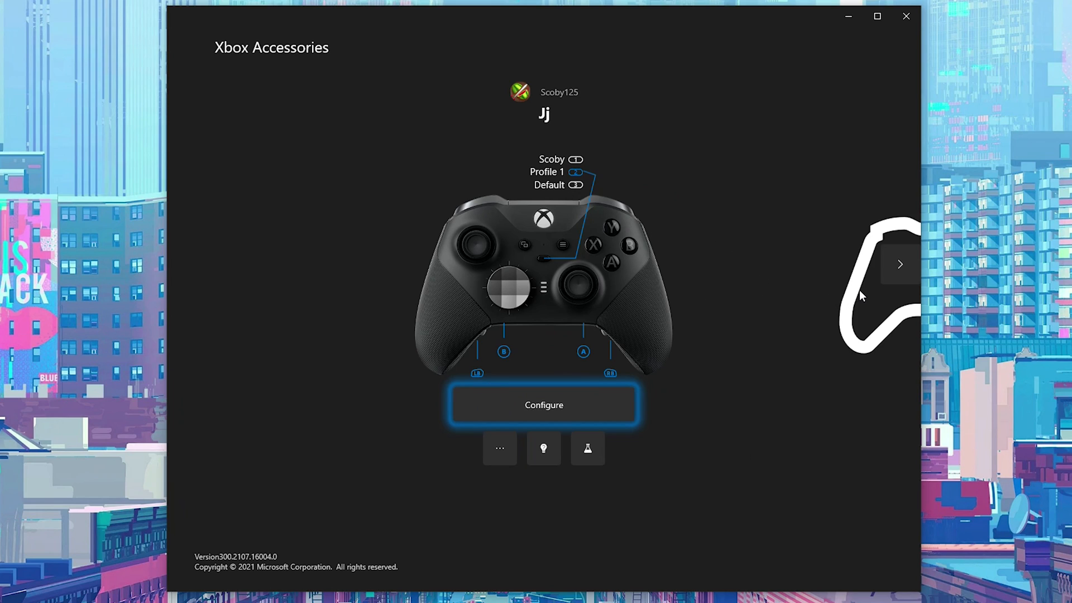
mouse_move(518, 238)
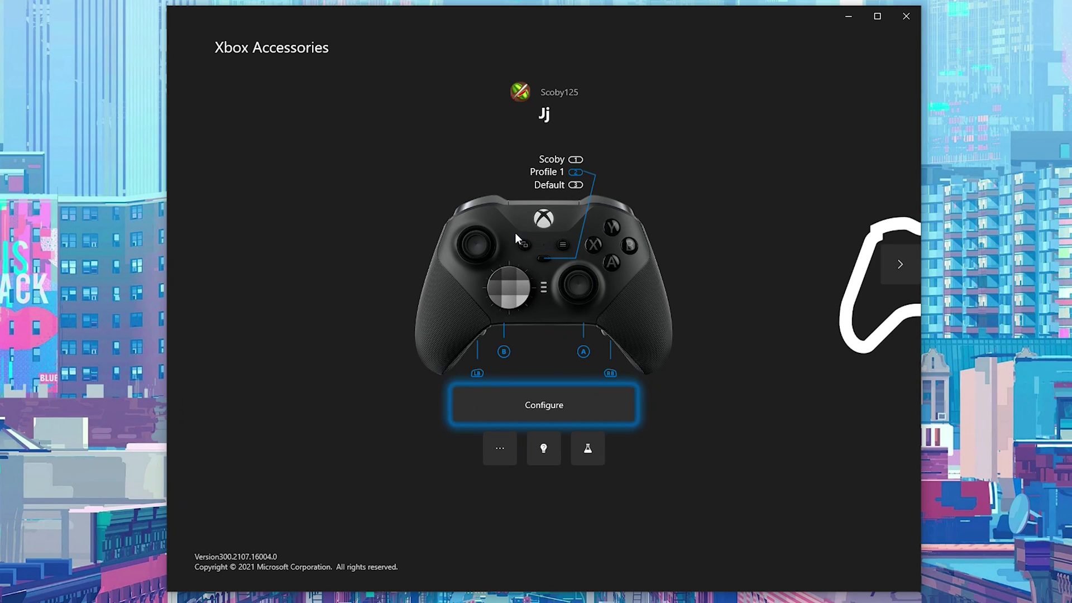
mouse_move(520, 310)
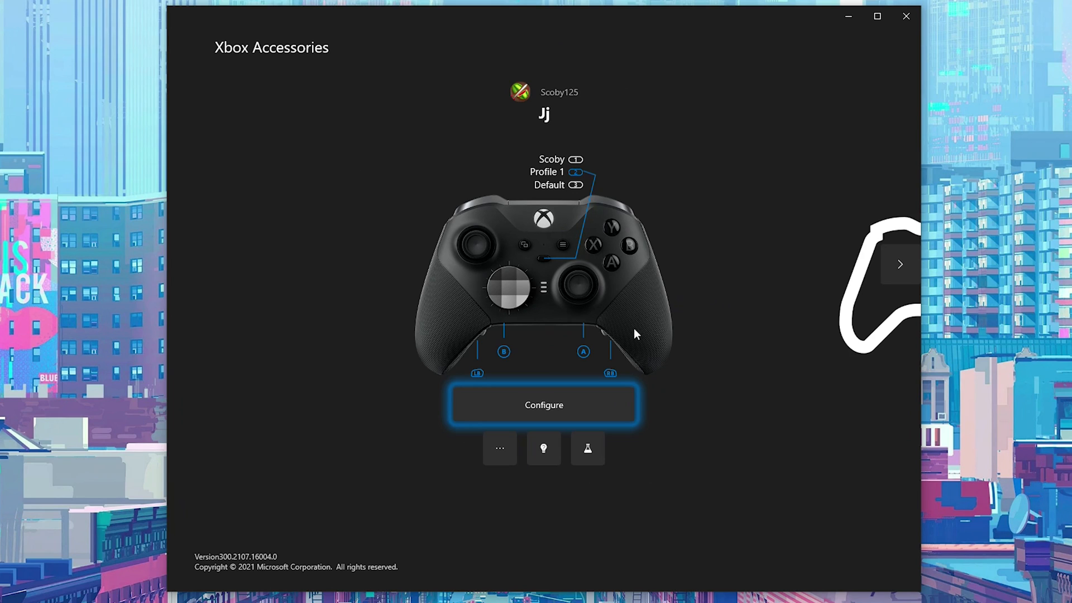
mouse_move(591, 213)
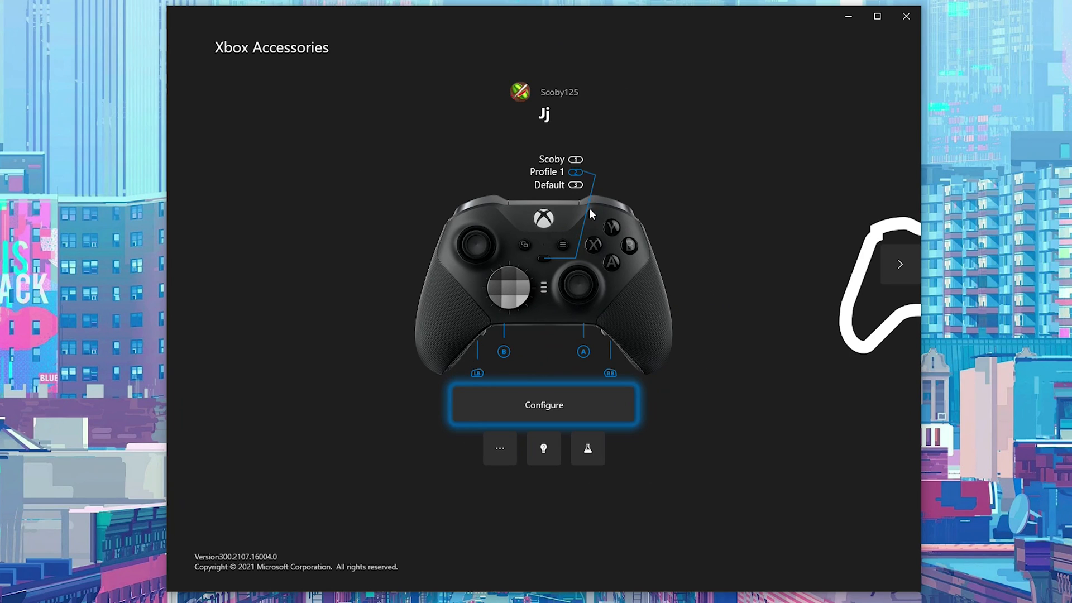
mouse_move(564, 141)
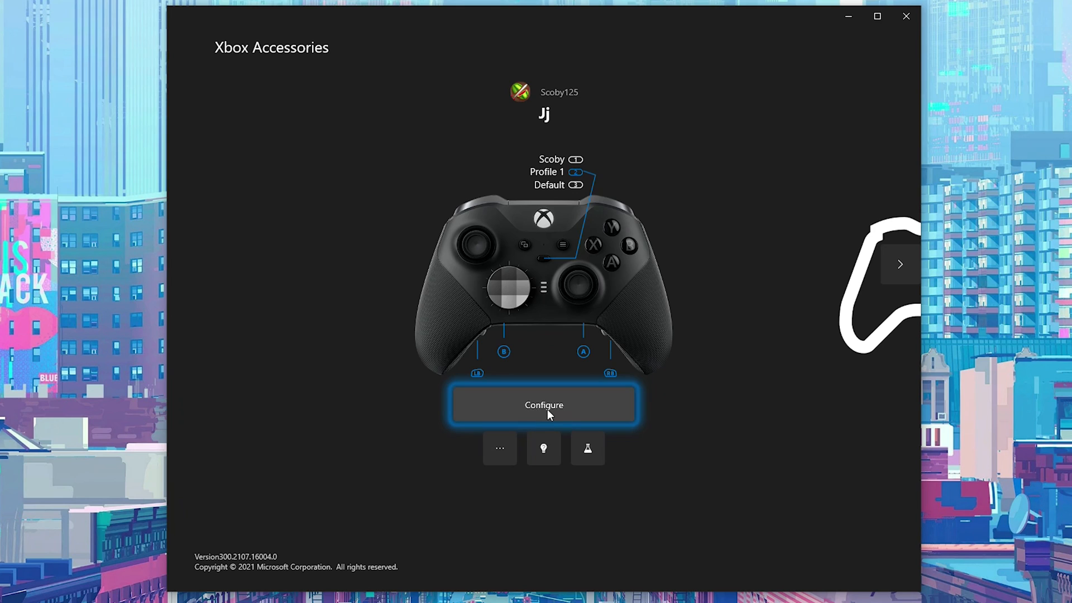
Configure the controller, select the Scoby profile and check its slot list, keeping Slot 1
left_click(543, 405)
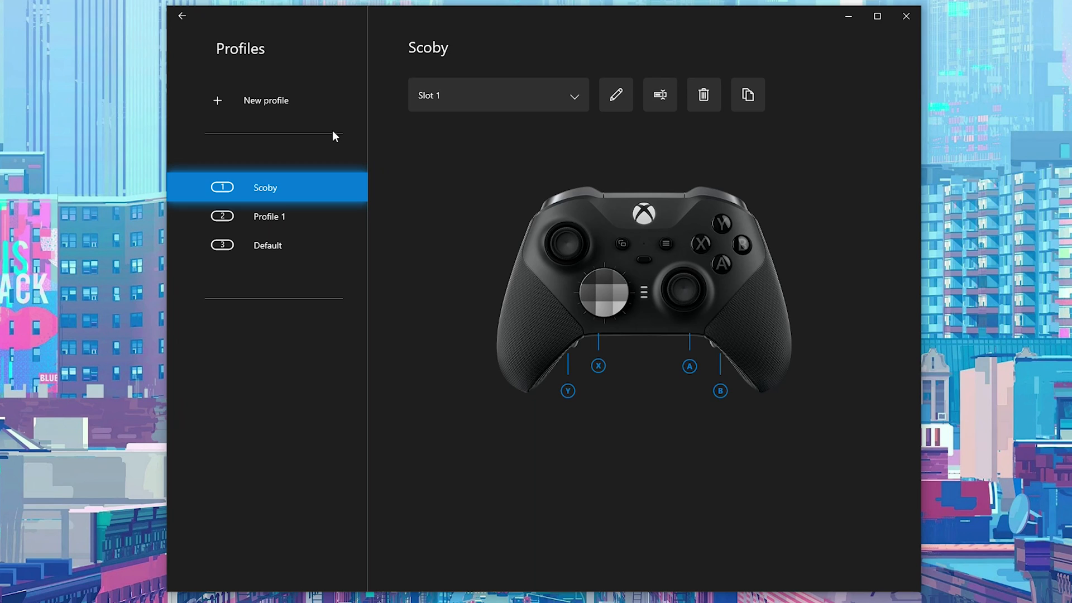
mouse_move(279, 100)
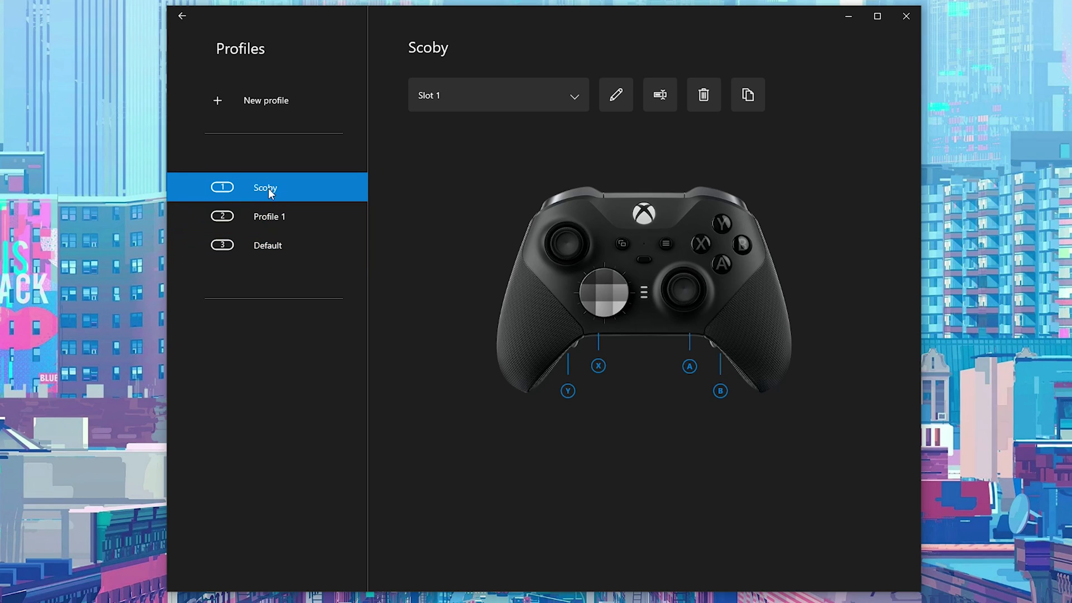
left_click(267, 244)
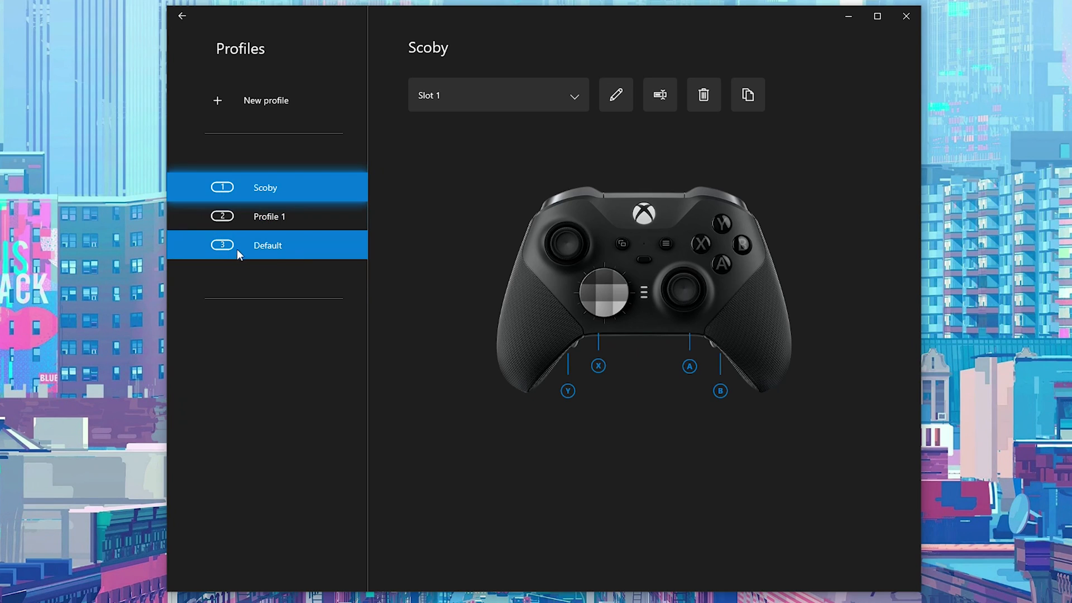
left_click(265, 188)
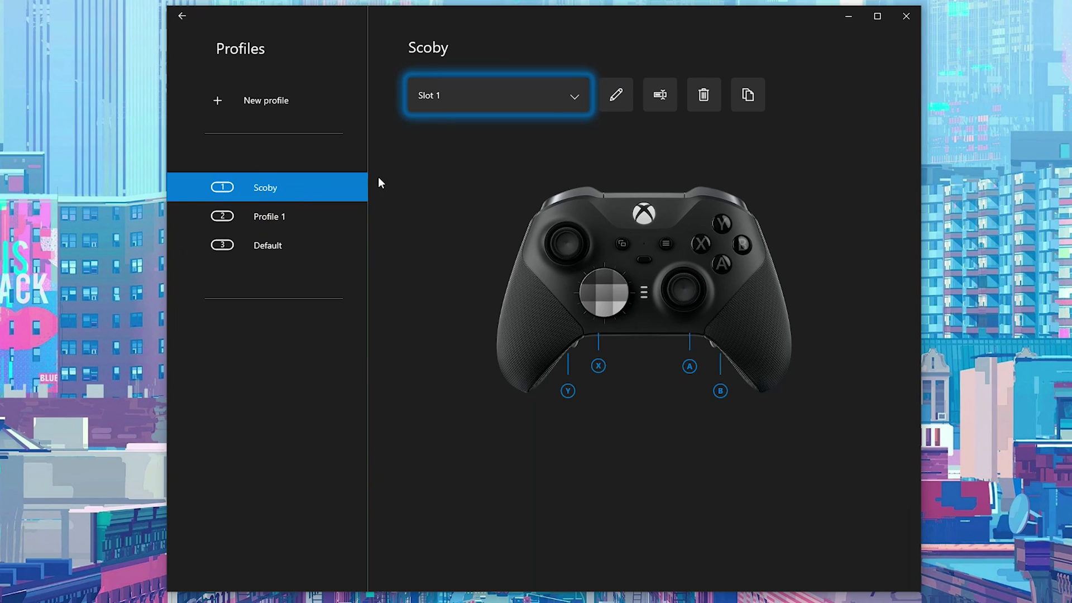
left_click(497, 95)
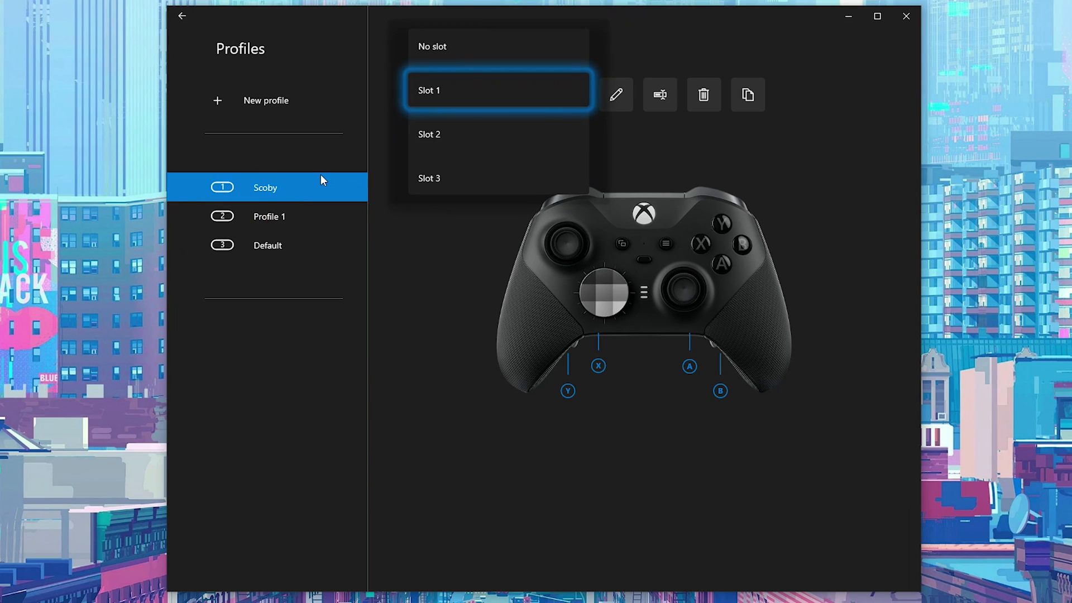
mouse_move(432, 98)
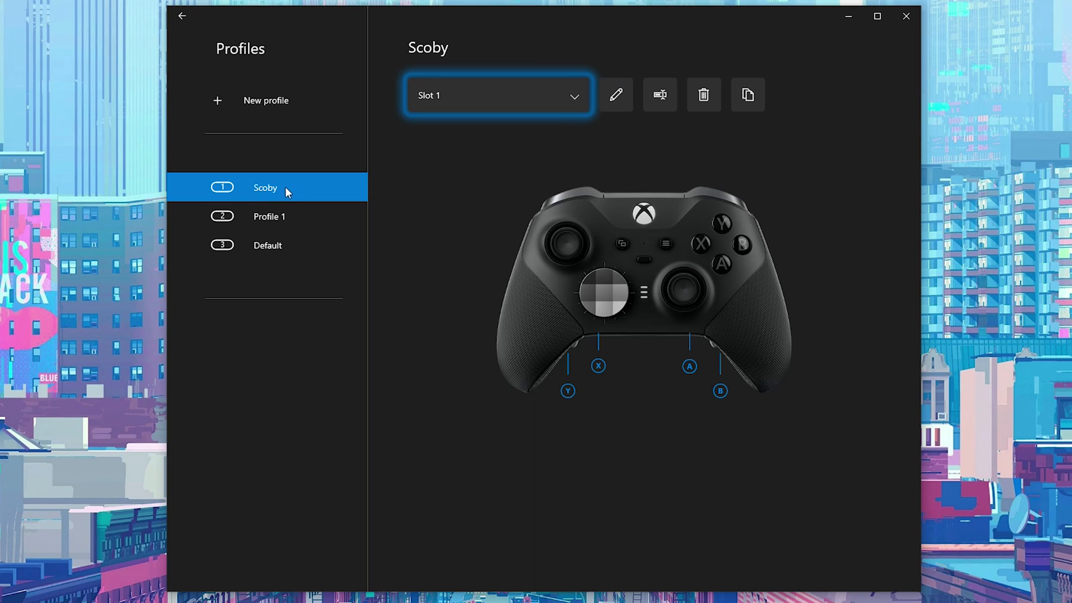
mouse_move(488, 166)
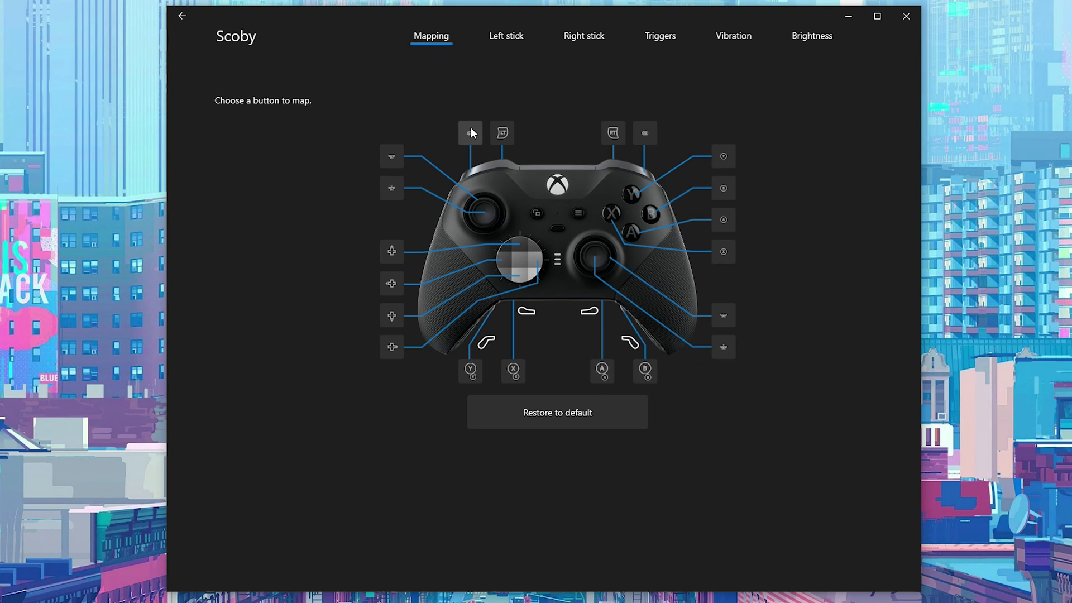
mouse_move(470, 371)
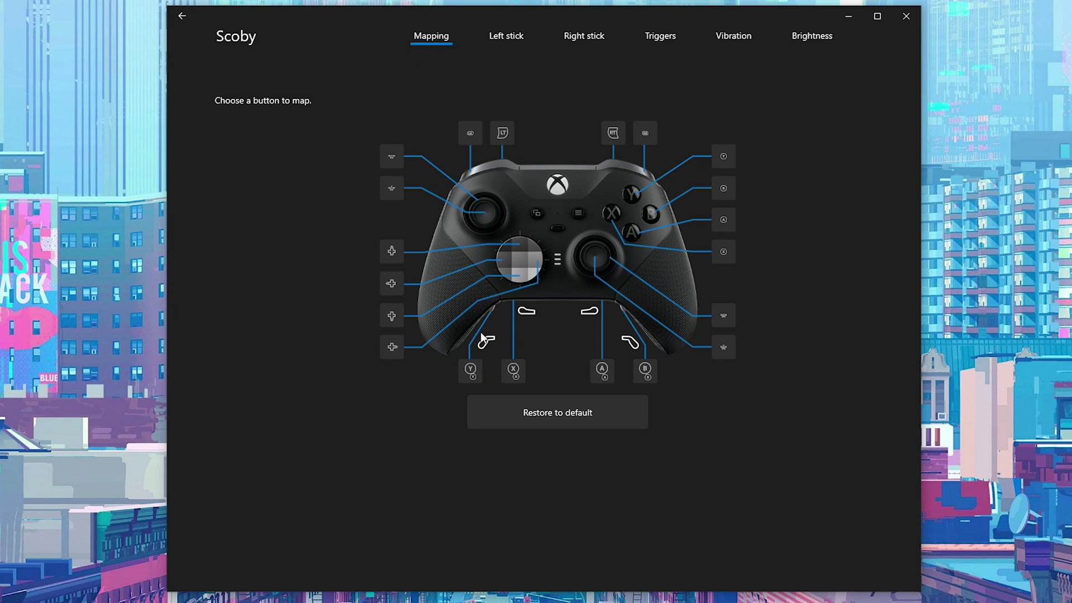
mouse_move(470, 371)
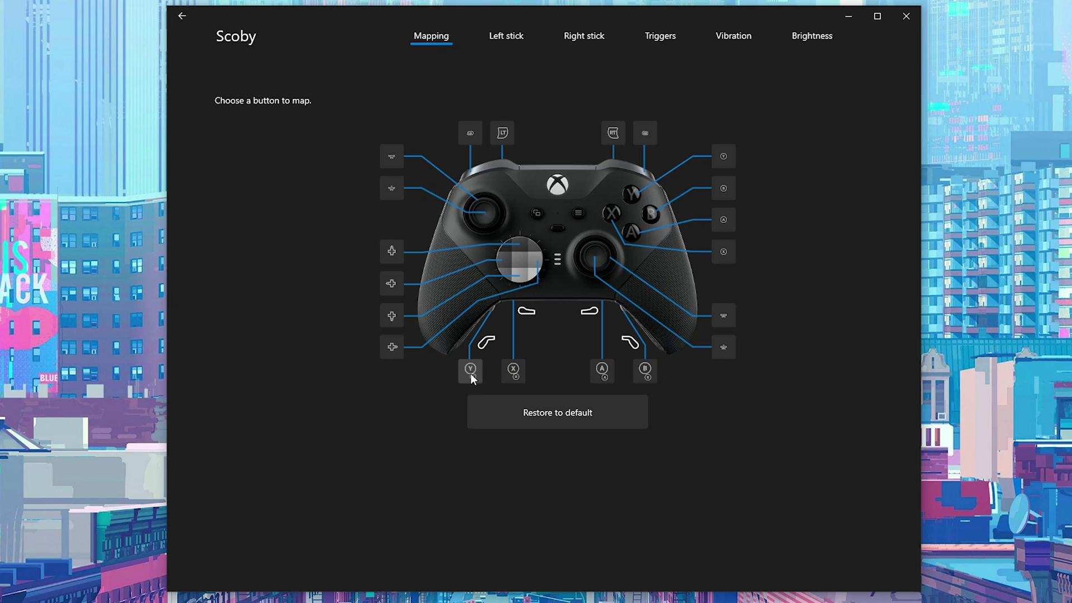
Set the lower left paddle's Primary mapping to A button, keeping Shift as Y button
left_click(469, 371)
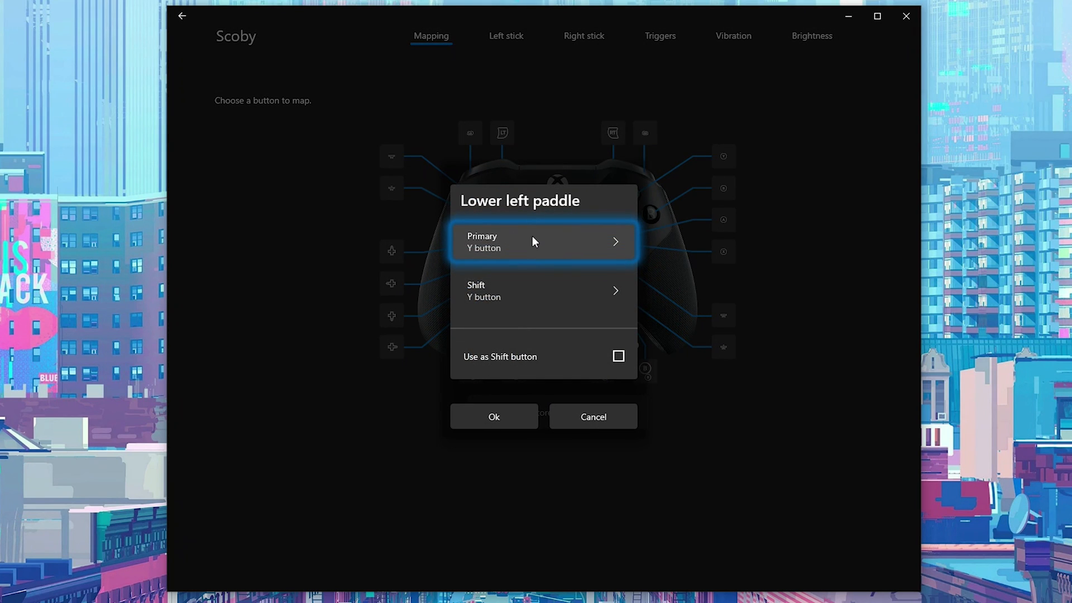
mouse_move(500, 240)
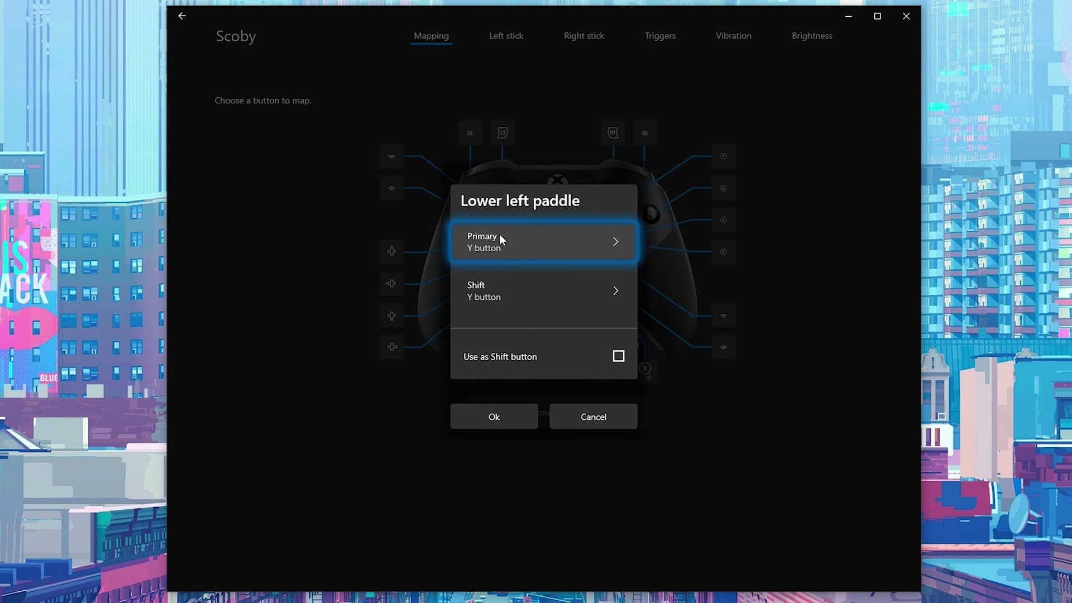
mouse_move(502, 286)
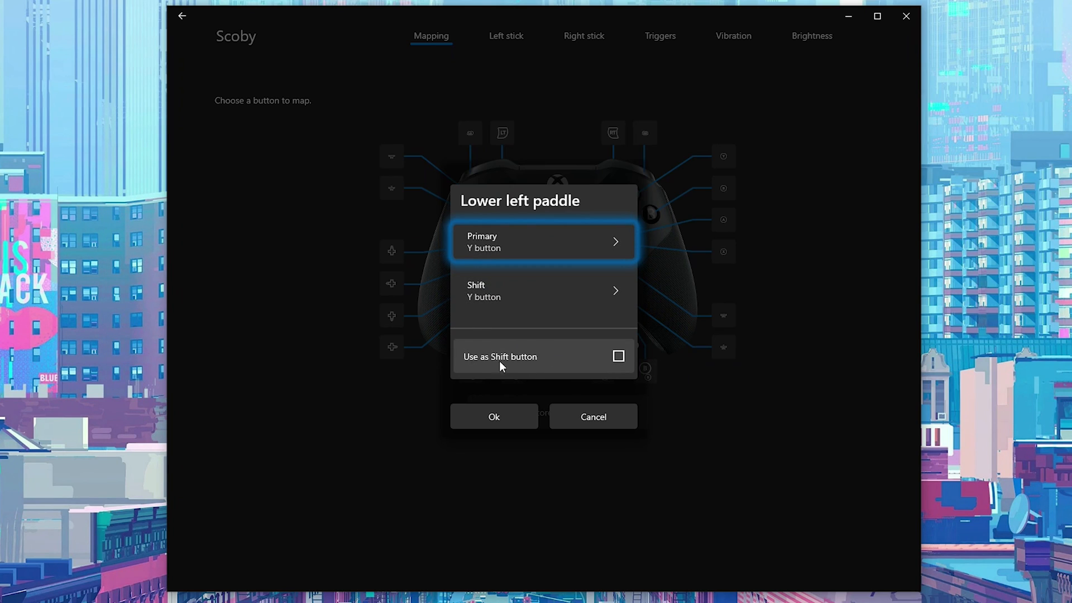
mouse_move(507, 259)
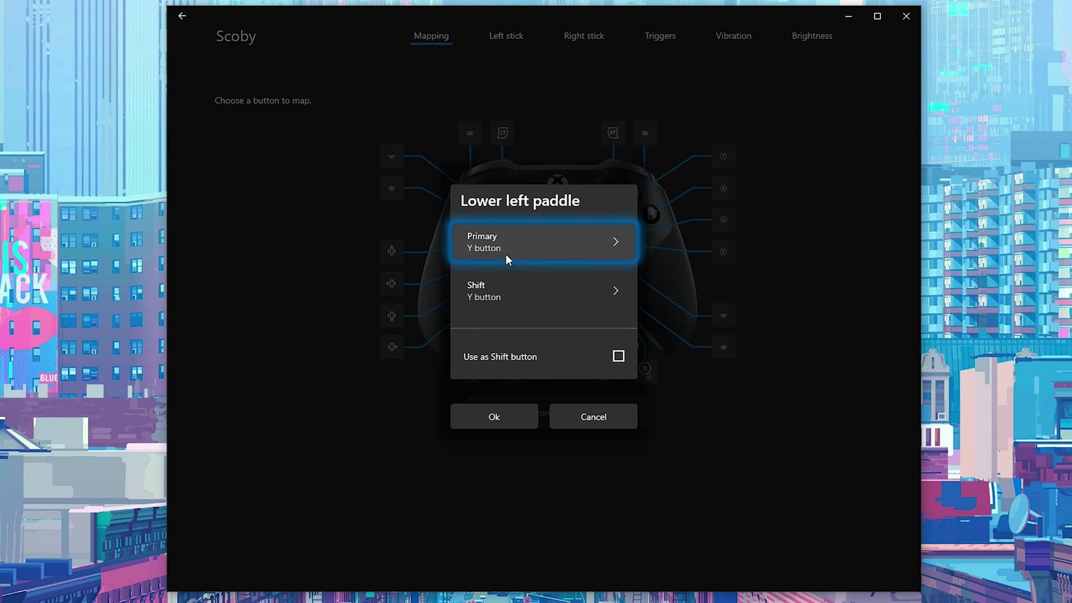
mouse_move(540, 335)
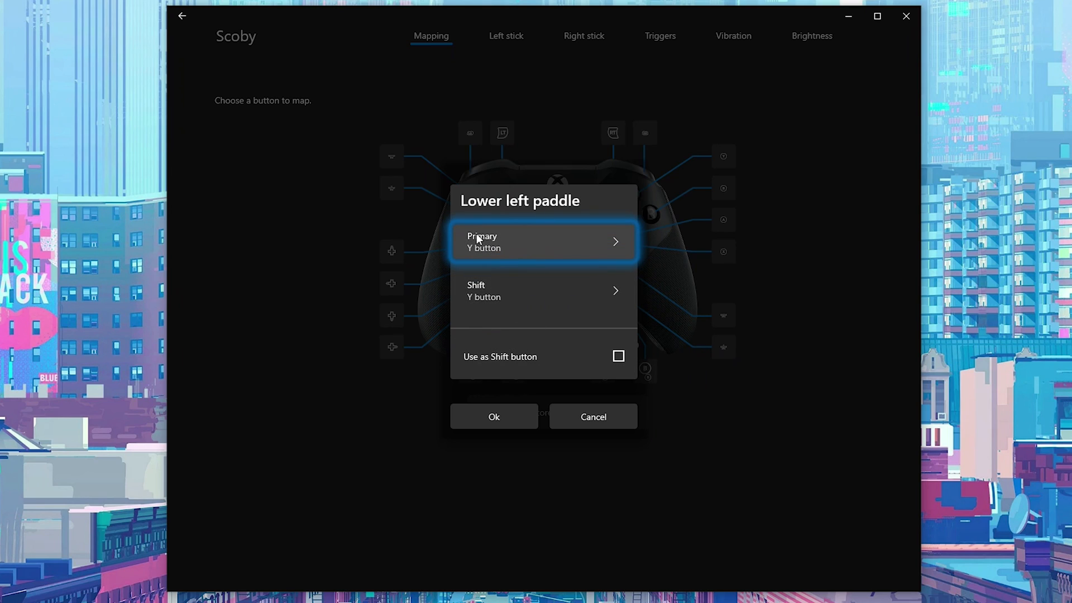
left_click(542, 241)
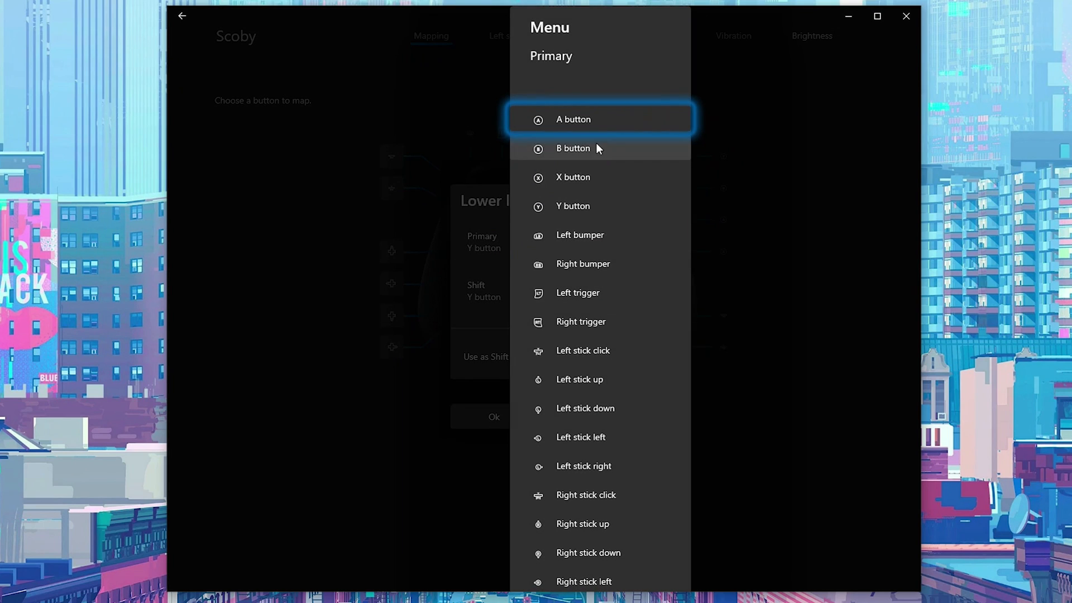
scroll("down", 3)
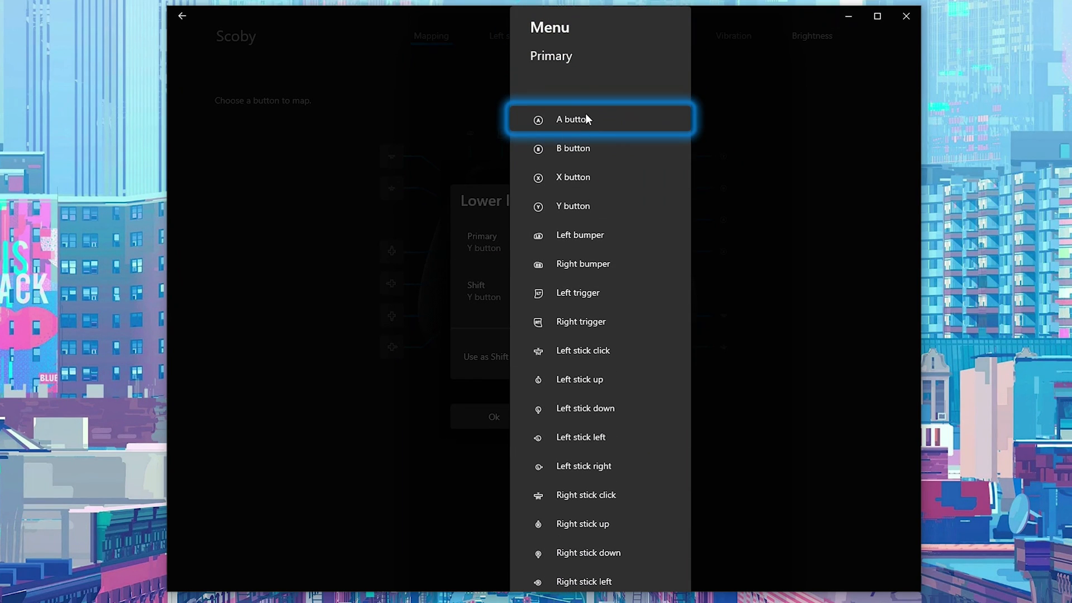
left_click(573, 119)
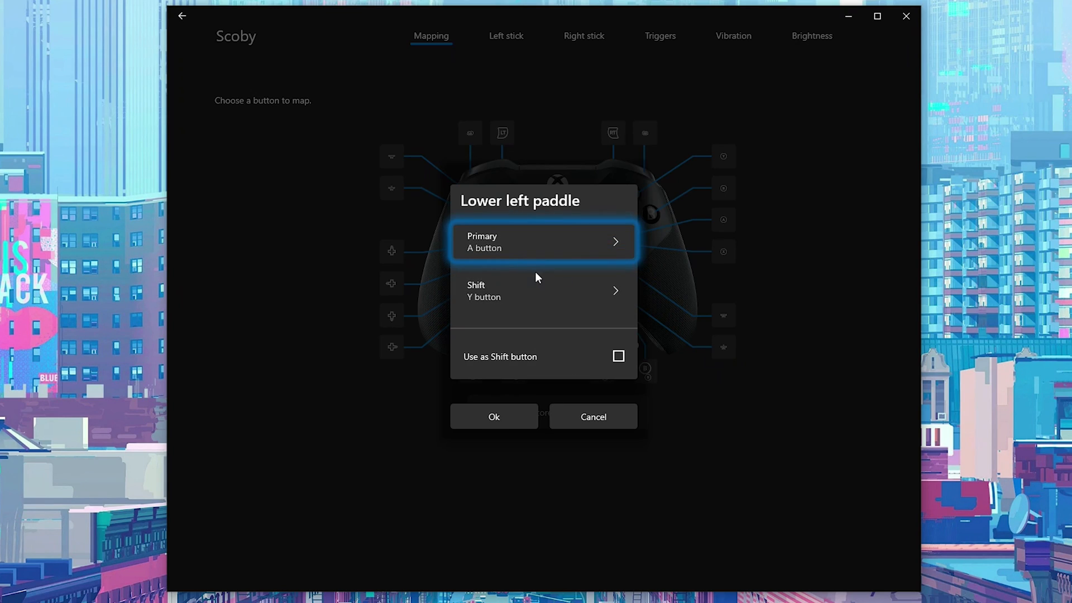
mouse_move(509, 233)
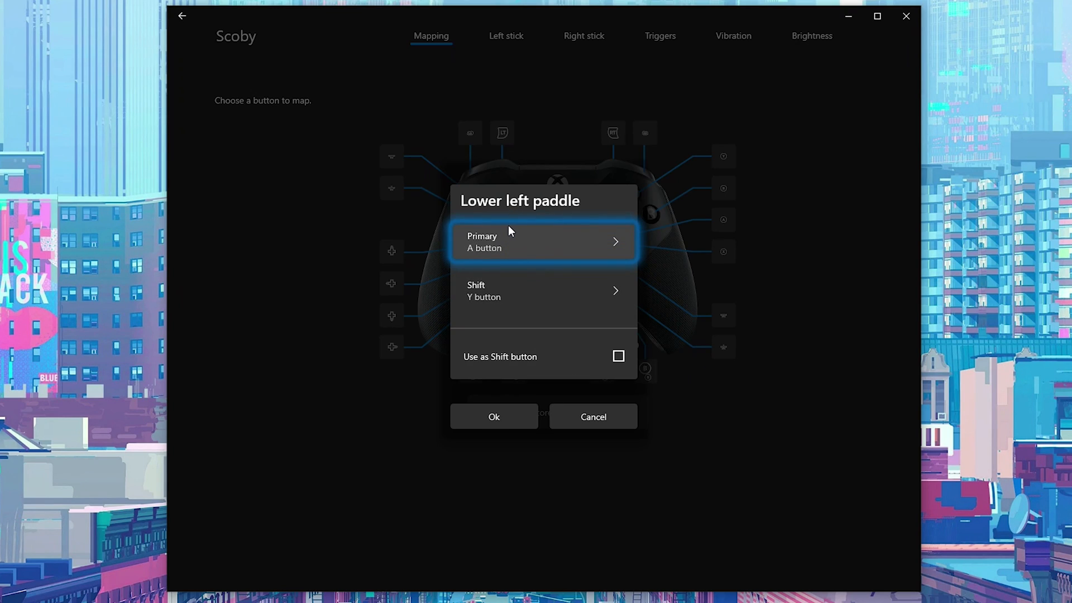
mouse_move(526, 244)
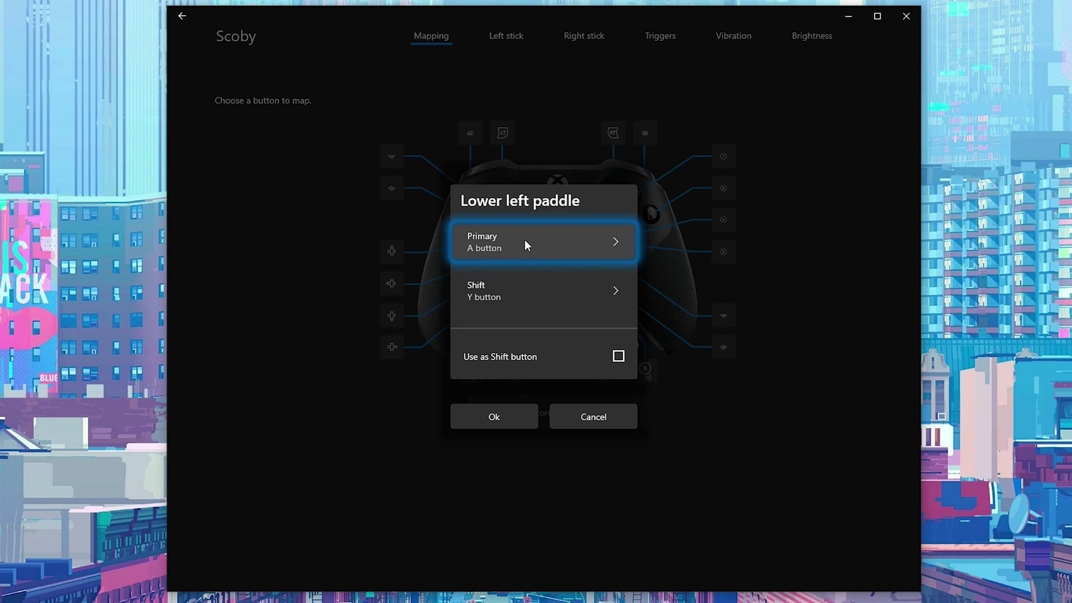
mouse_move(491, 296)
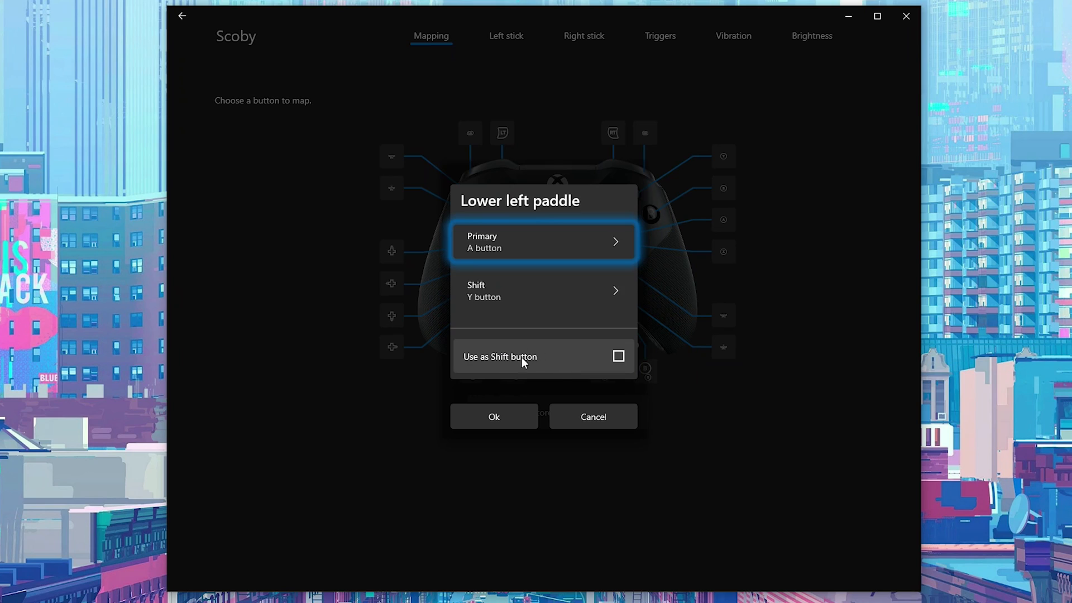
mouse_move(520, 366)
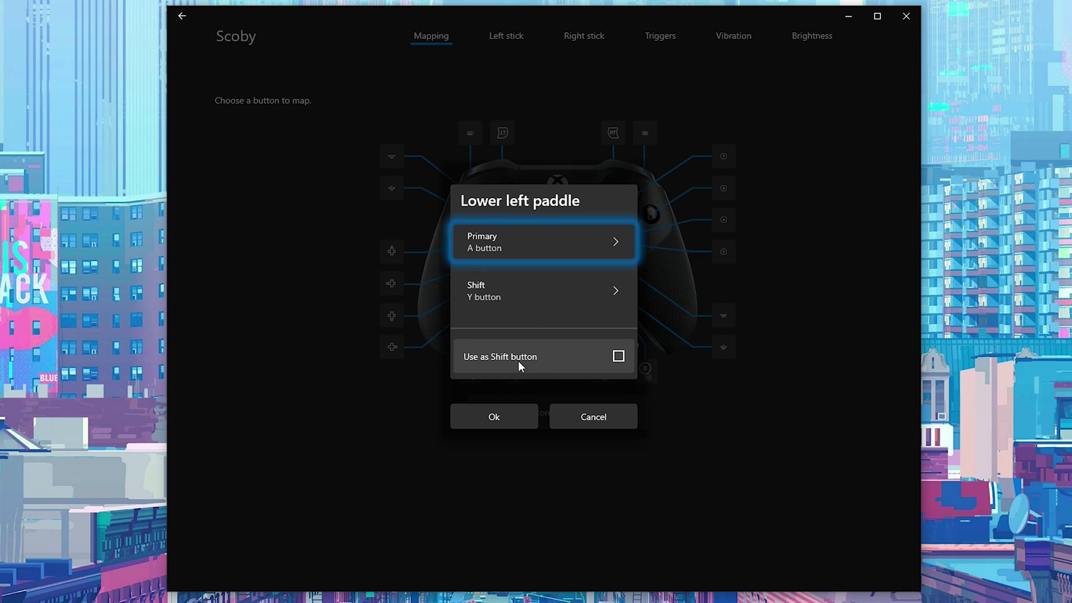
mouse_move(527, 302)
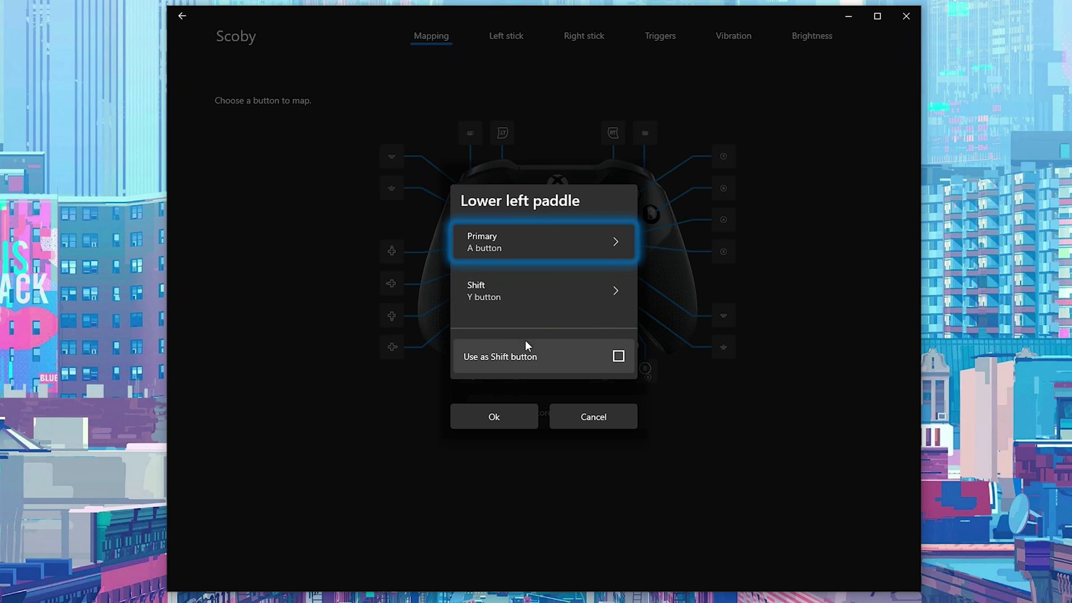
mouse_move(516, 277)
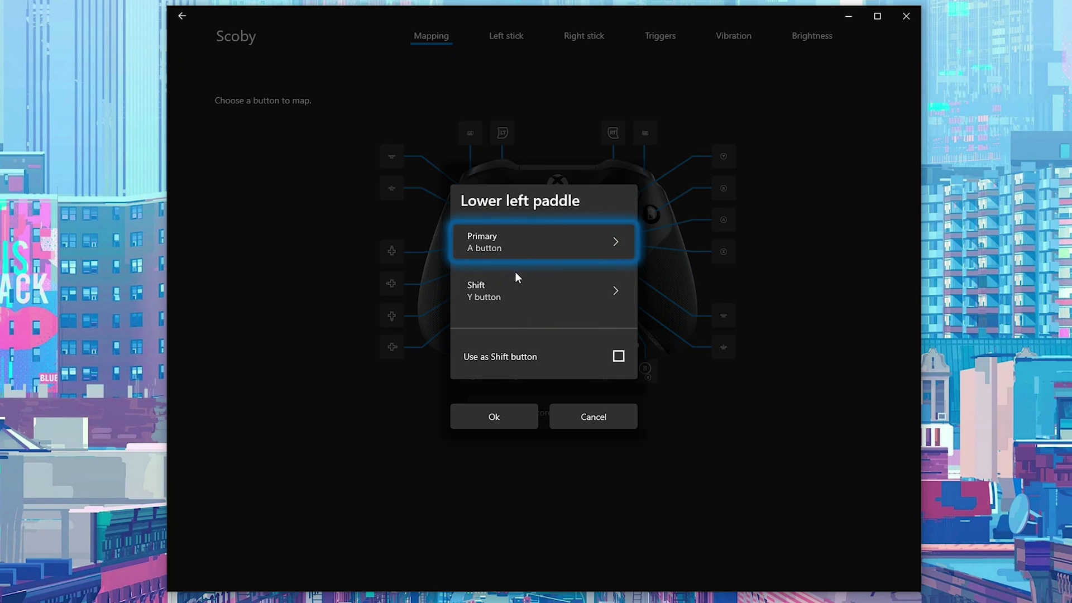
mouse_move(576, 369)
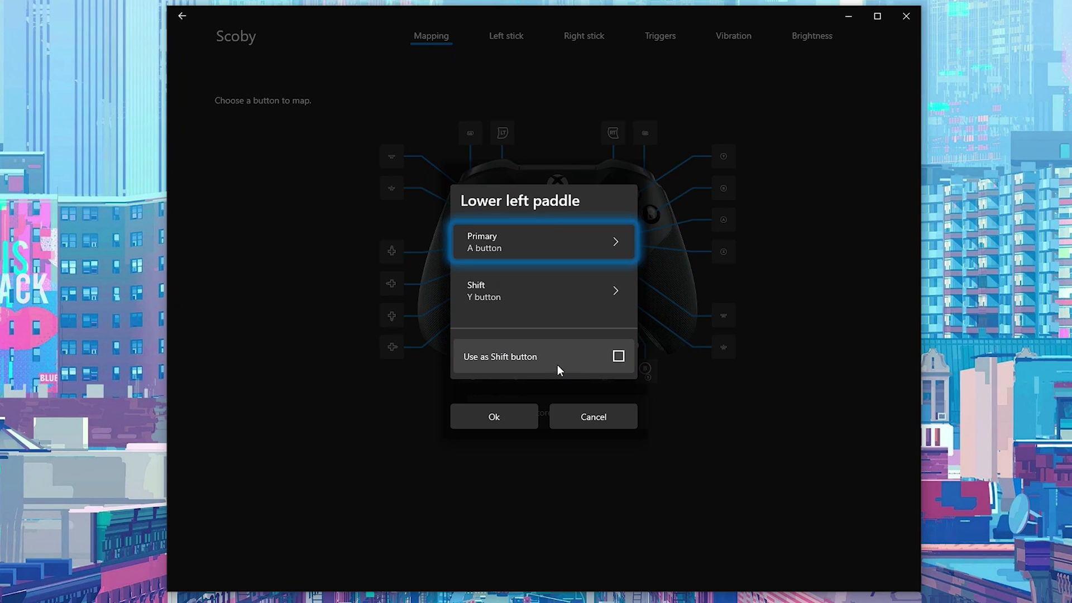
mouse_move(503, 350)
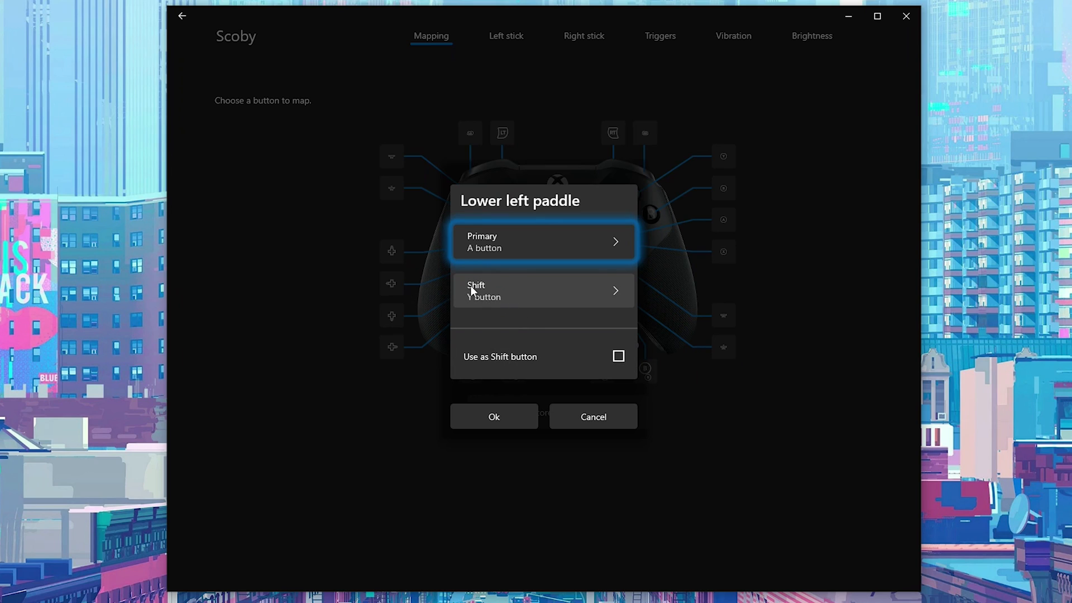
mouse_move(515, 361)
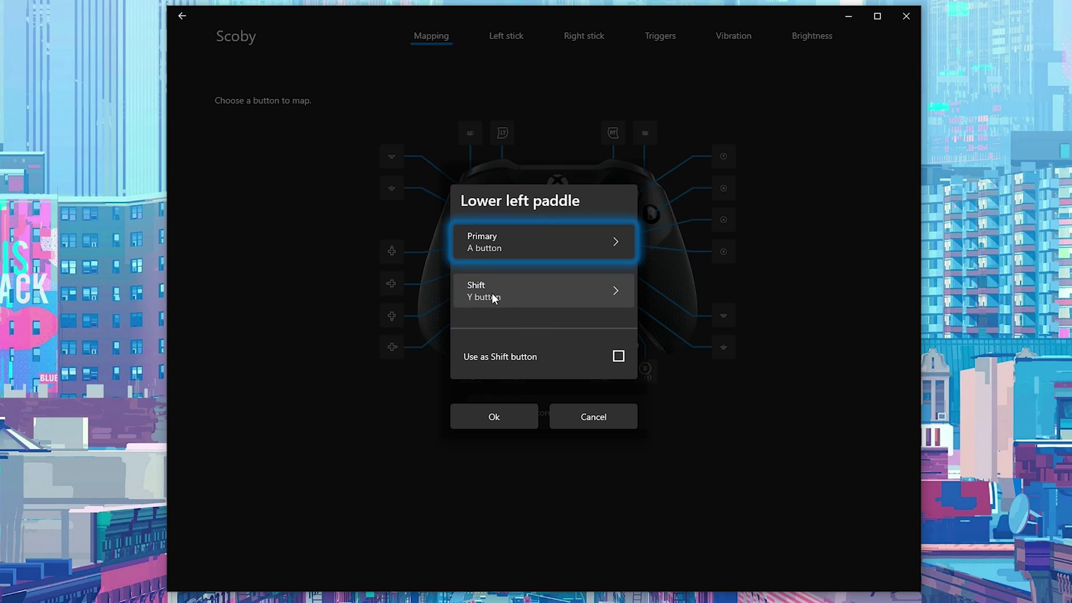
mouse_move(482, 313)
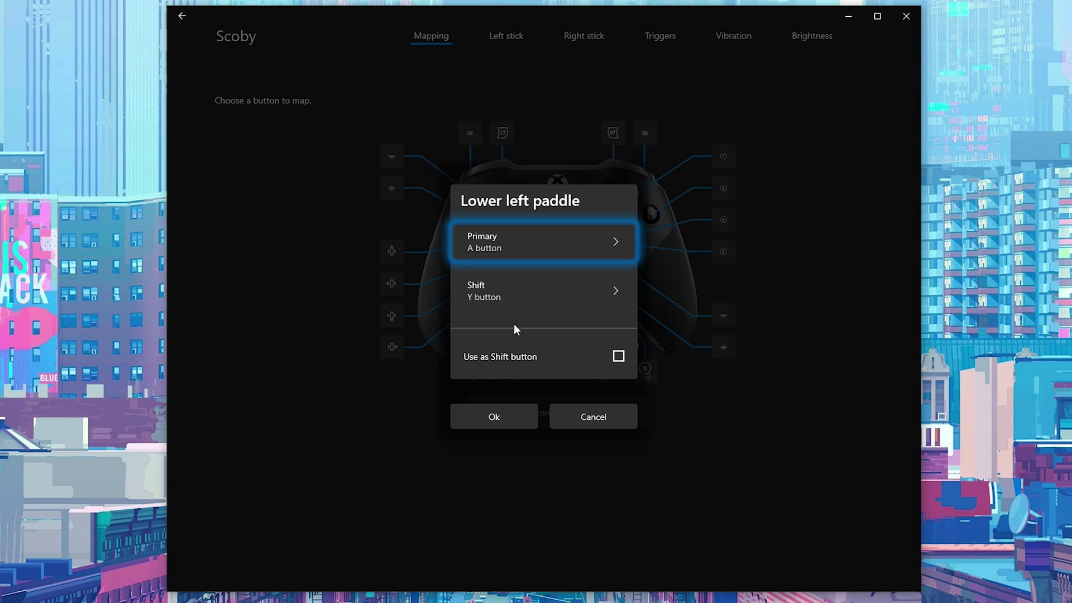
mouse_move(505, 356)
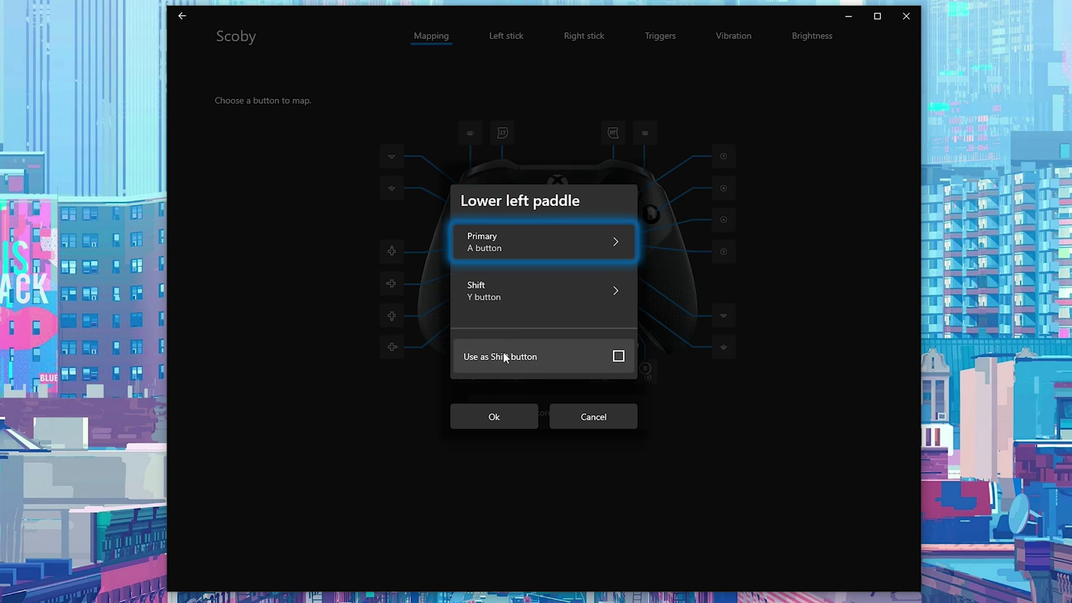
mouse_move(527, 347)
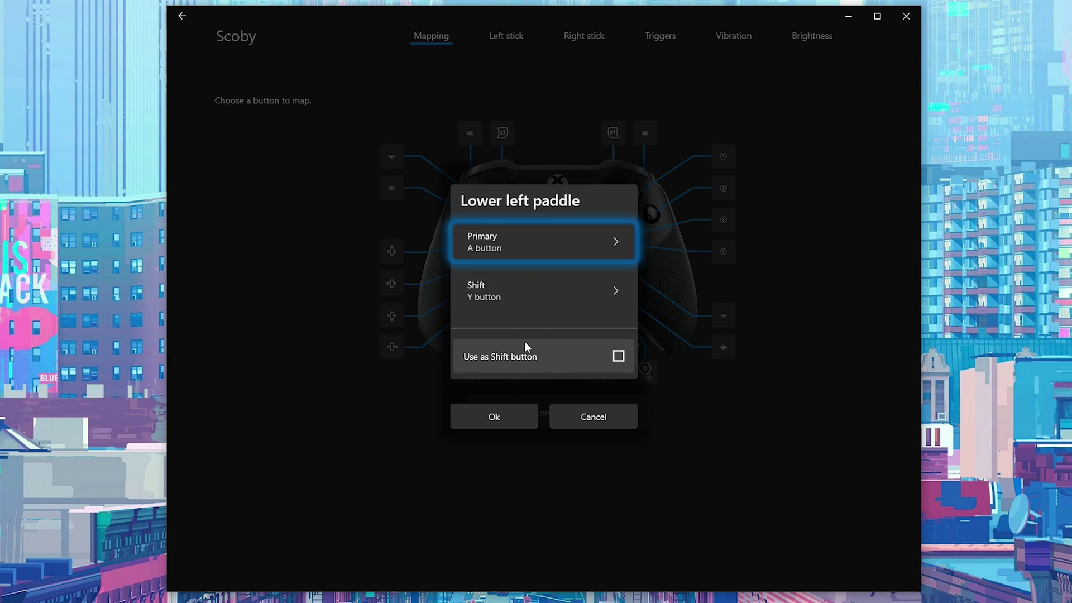
mouse_move(467, 320)
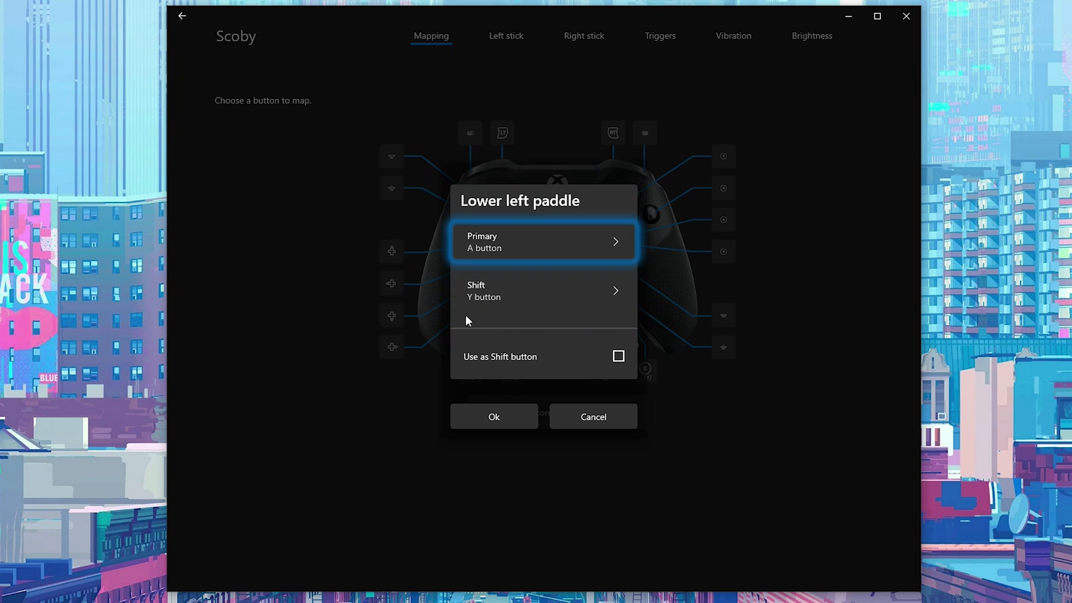
mouse_move(535, 350)
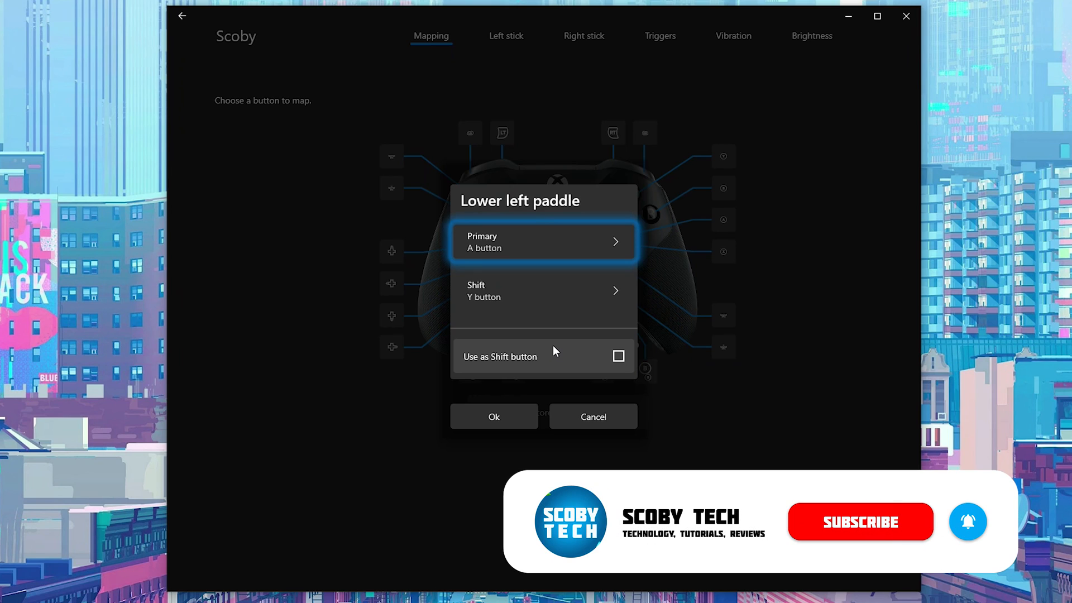
mouse_move(560, 272)
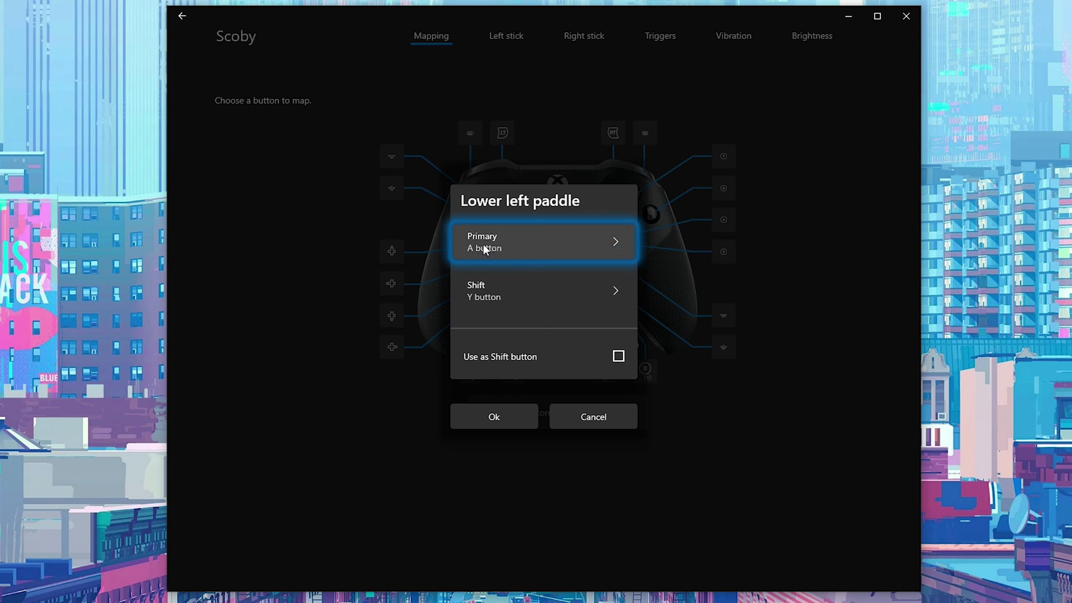
mouse_move(547, 232)
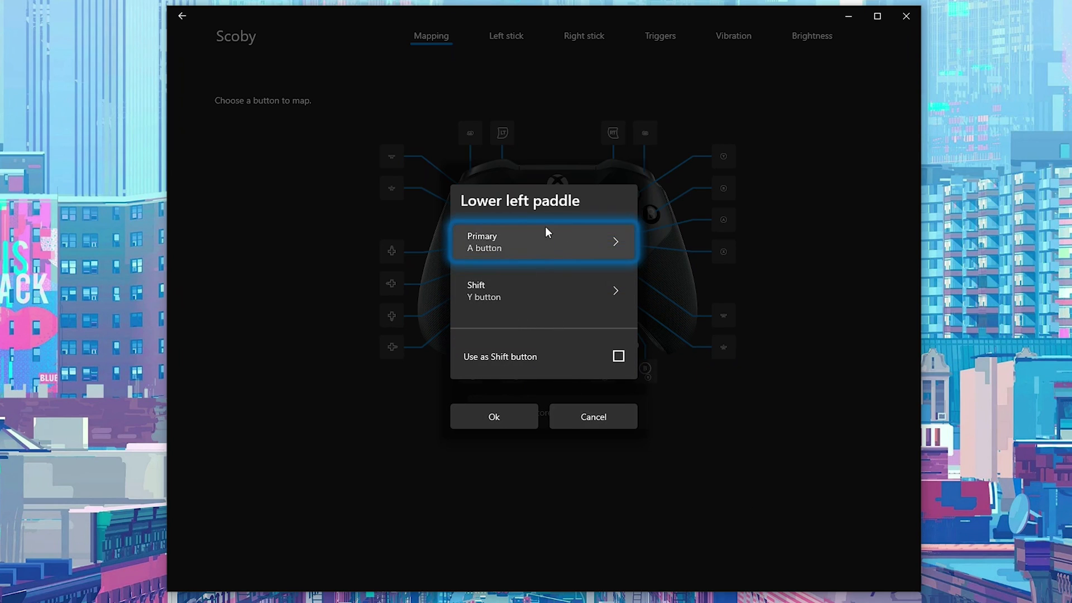
Confirm the lower left paddle mapping with Ok
left_click(493, 416)
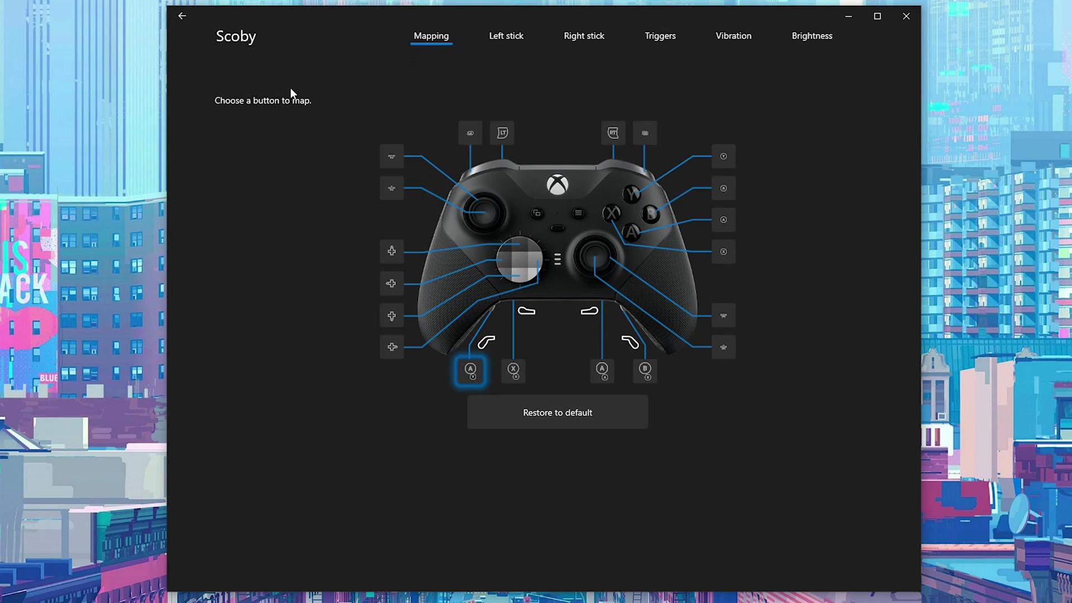
mouse_move(550, 311)
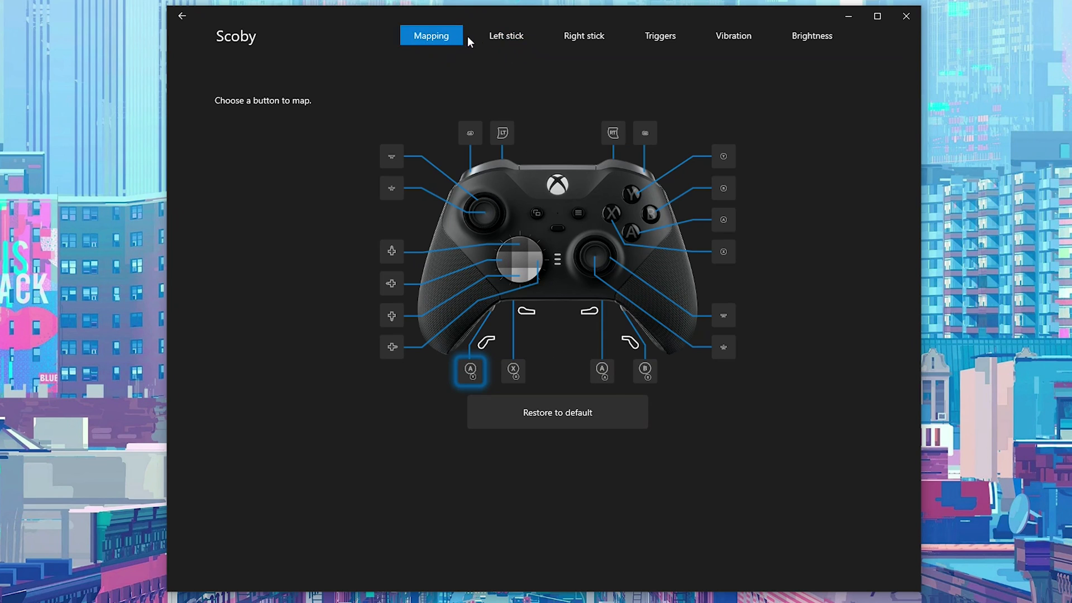
On Left stick, try the Delayed curve and its adjustment slider, then view Radial calculation
left_click(506, 36)
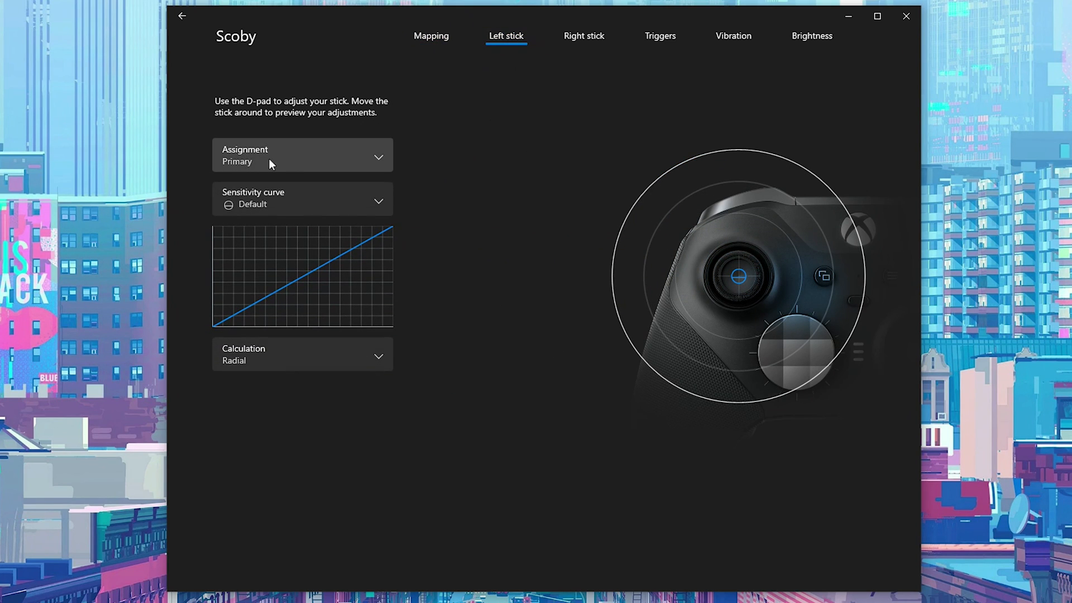
left_click(302, 156)
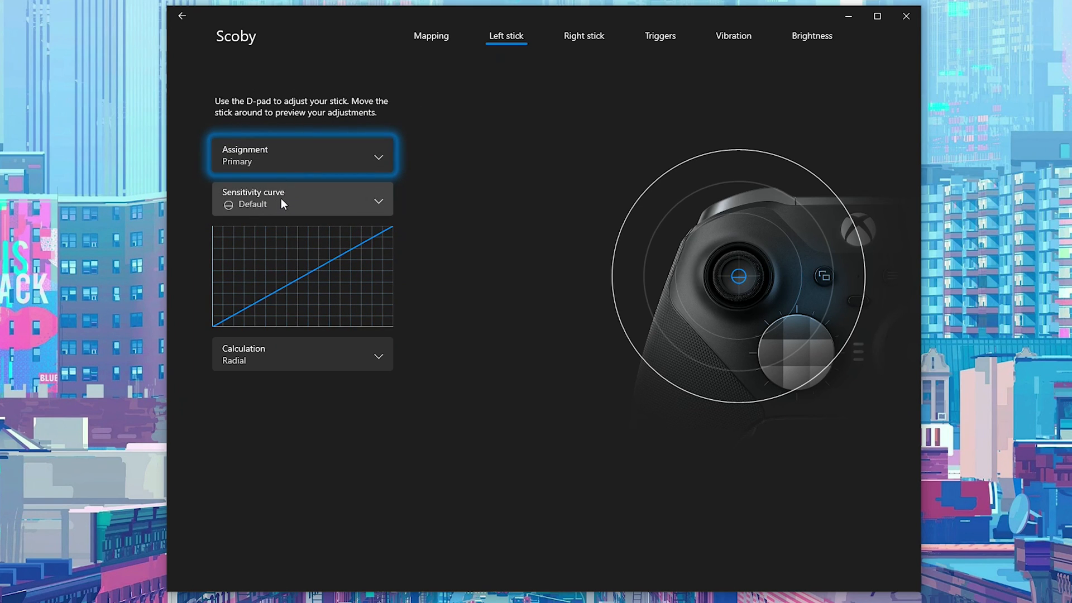
left_click(302, 198)
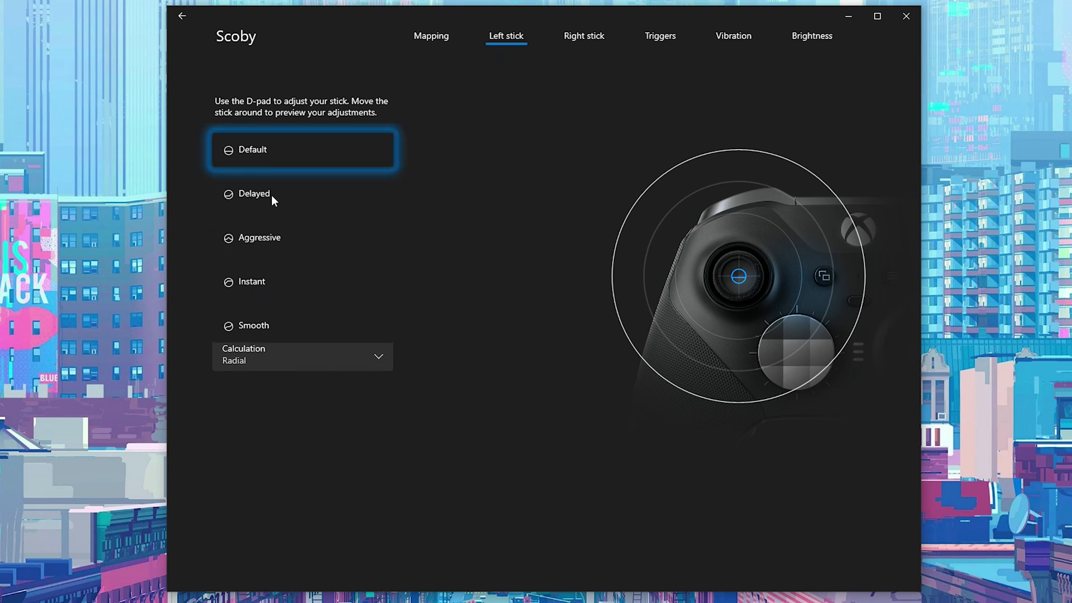
left_click(253, 194)
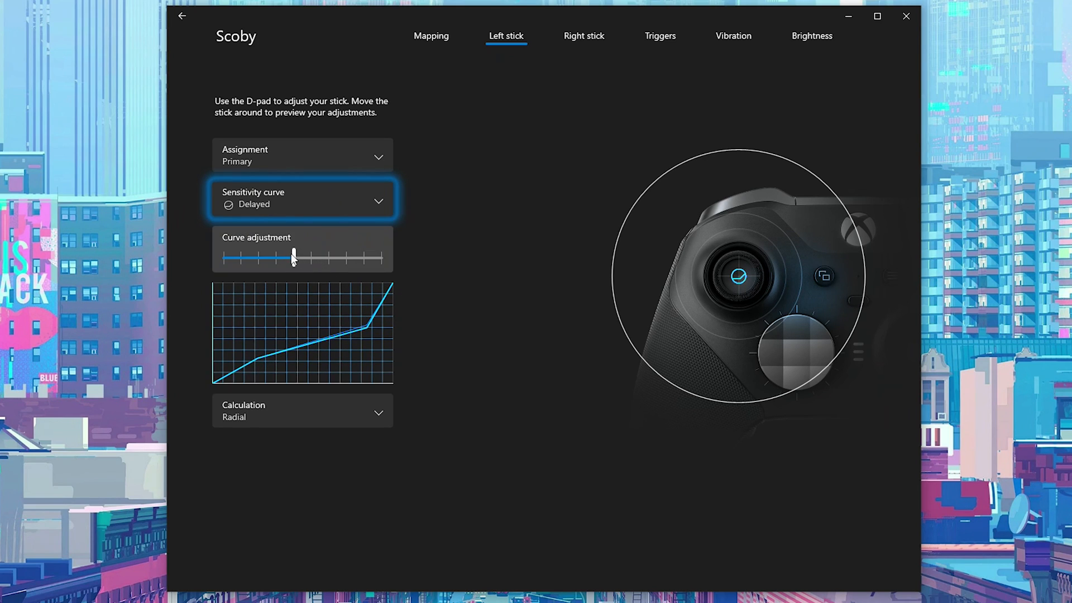
left_click_drag(293, 258, 328, 258)
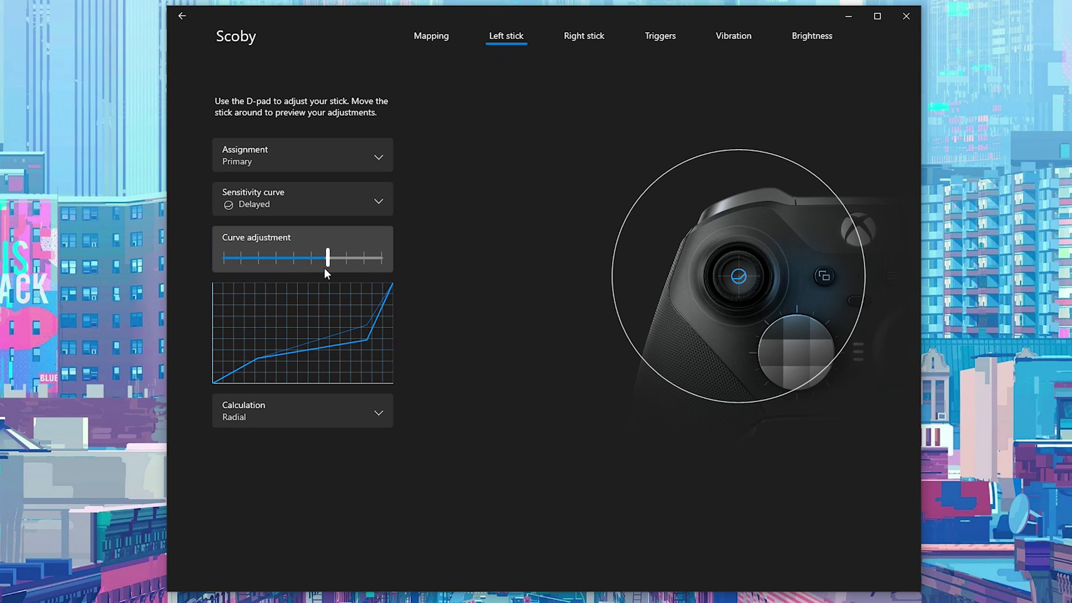
left_click_drag(328, 258, 278, 258)
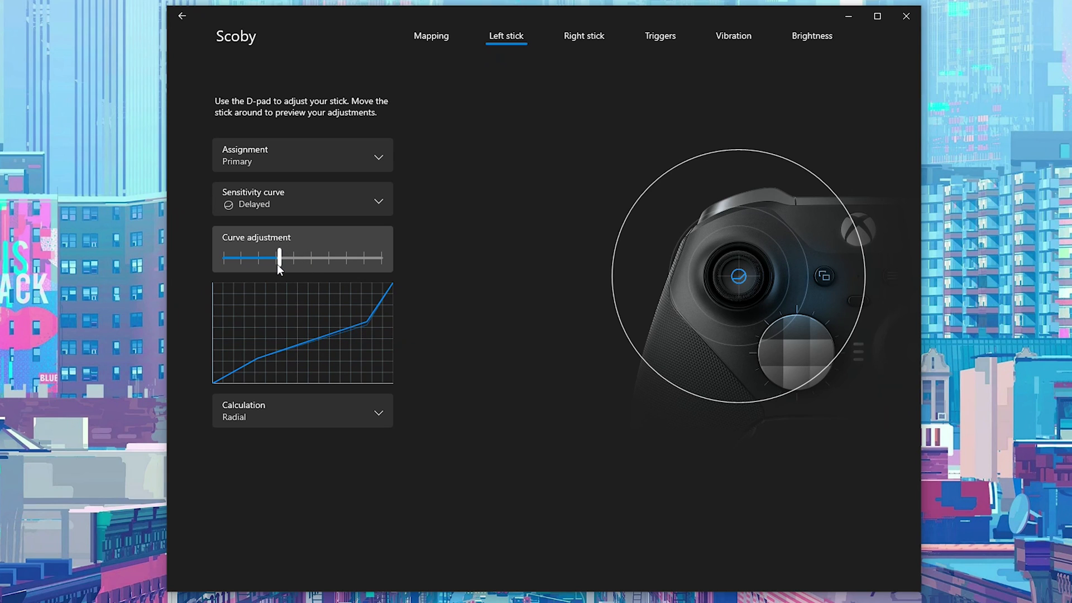
left_click_drag(279, 258, 292, 258)
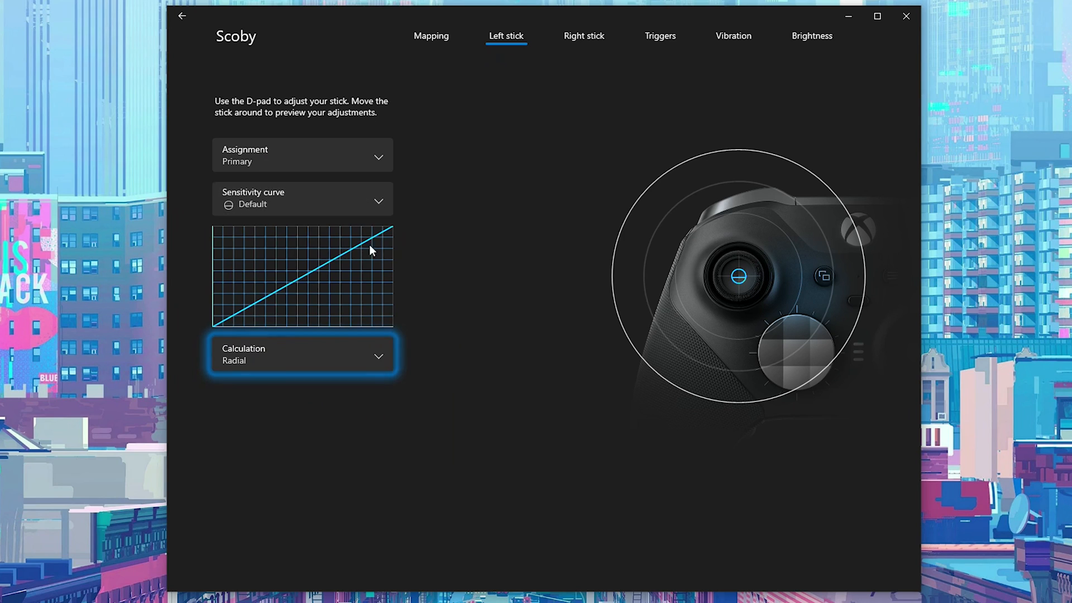
left_click(301, 354)
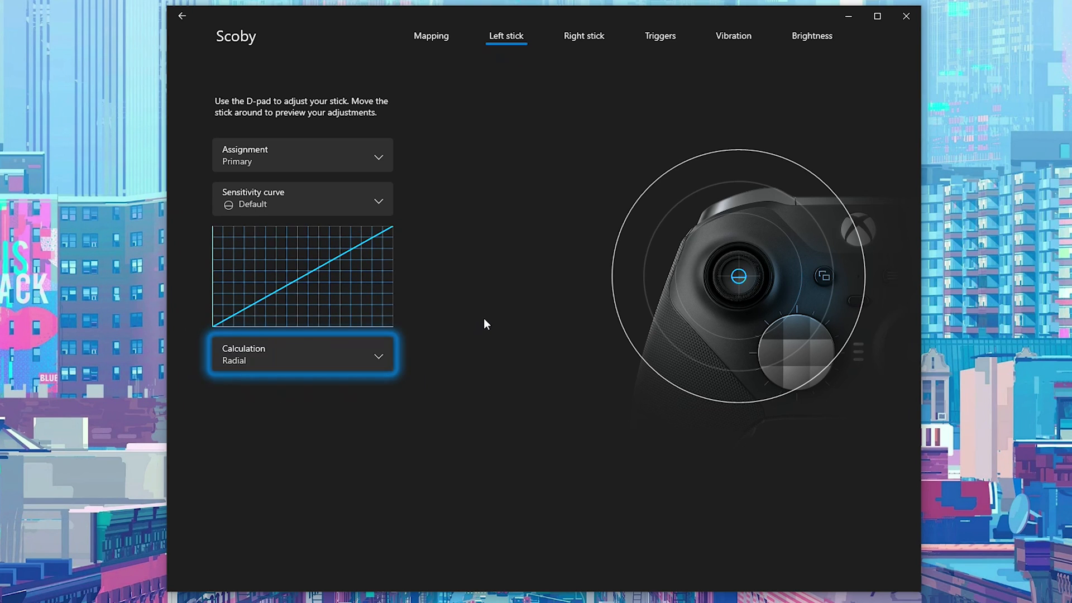
mouse_move(295, 234)
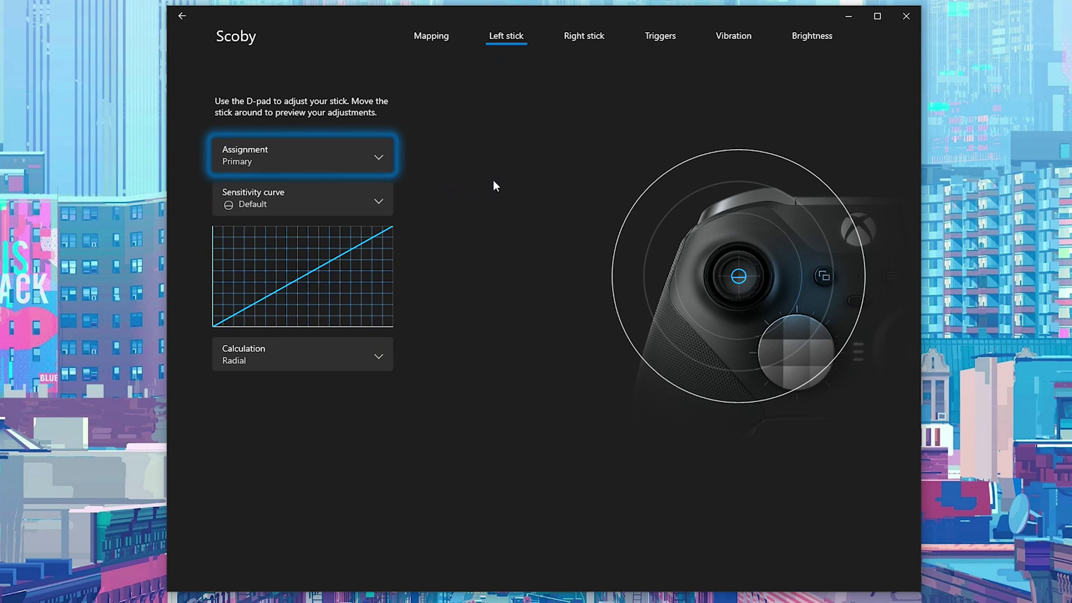
Review Right stick sensitivity curve choices, keeping Primary, Default curve and Radial calculation
left_click(584, 35)
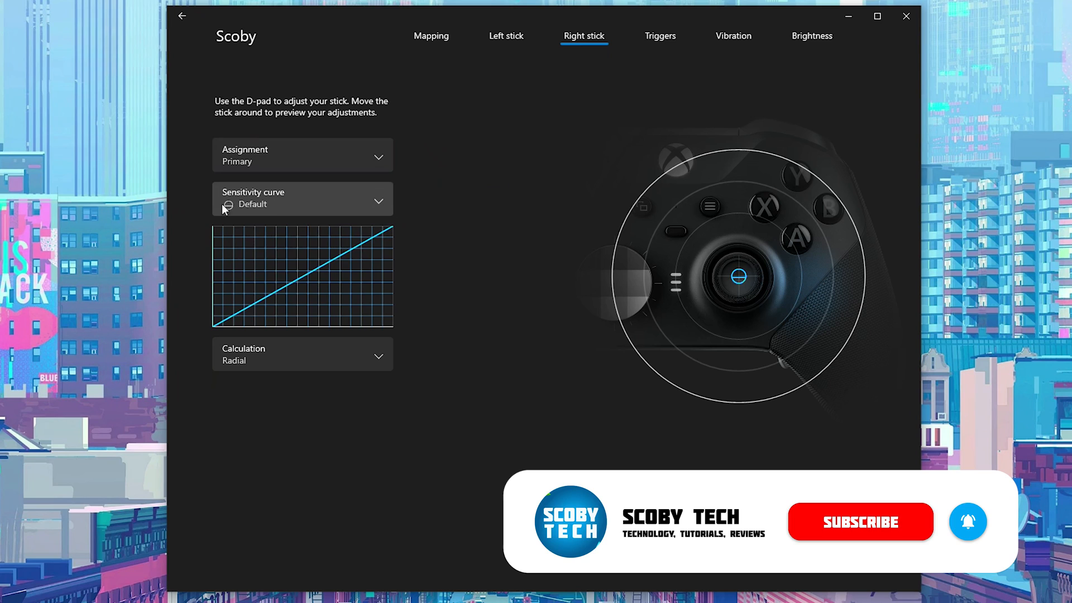
left_click(301, 198)
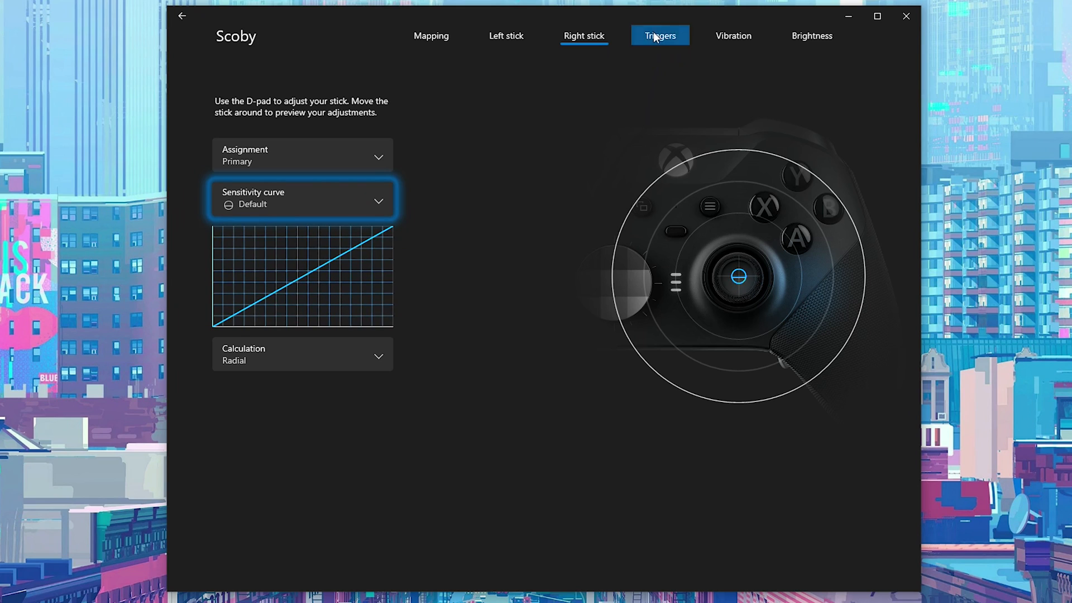
Test the trigger dead zone sliders and mirroring, ending at 0–100 with mirroring off
left_click(659, 36)
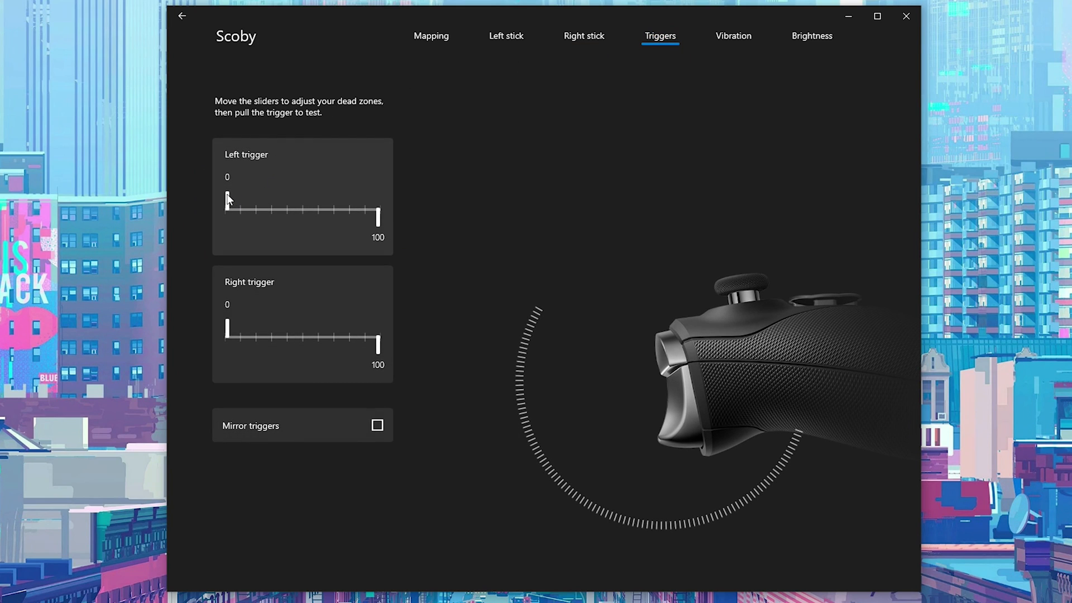
left_click_drag(227, 208, 237, 208)
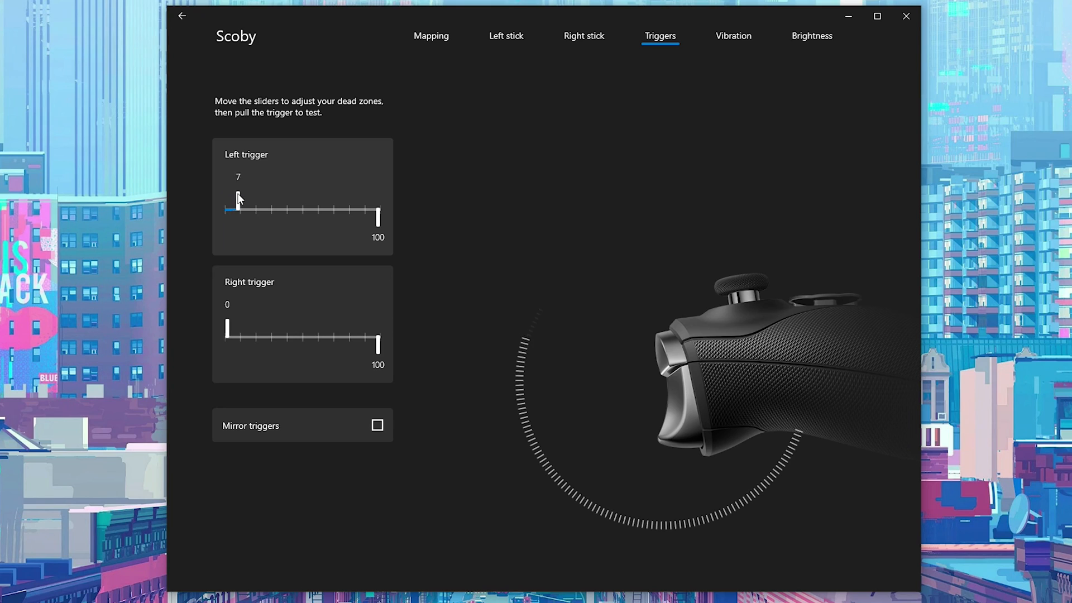
left_click_drag(228, 210, 353, 210)
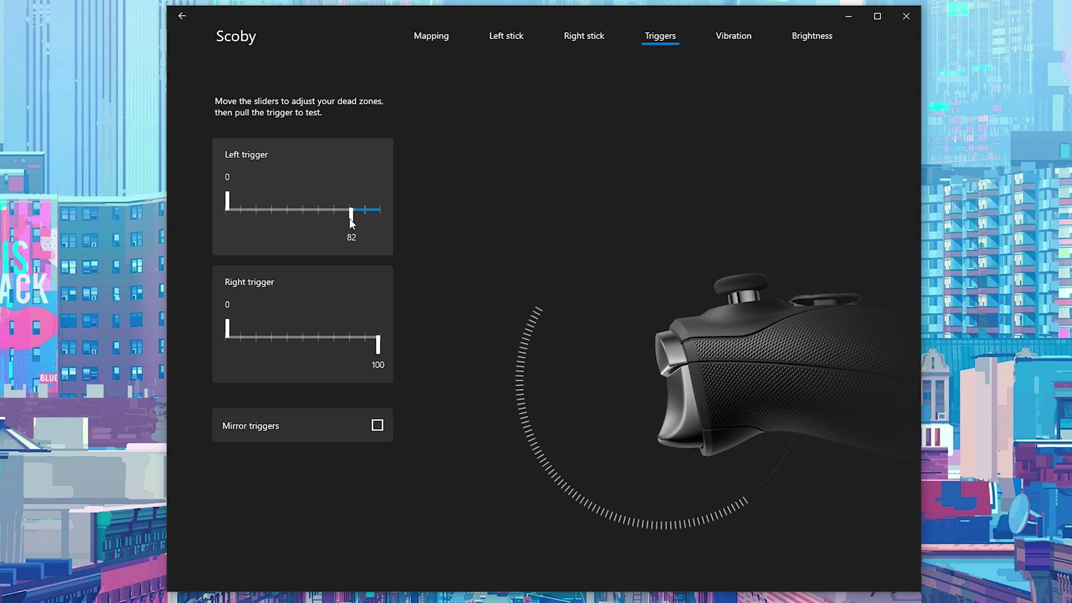
left_click_drag(351, 205, 379, 205)
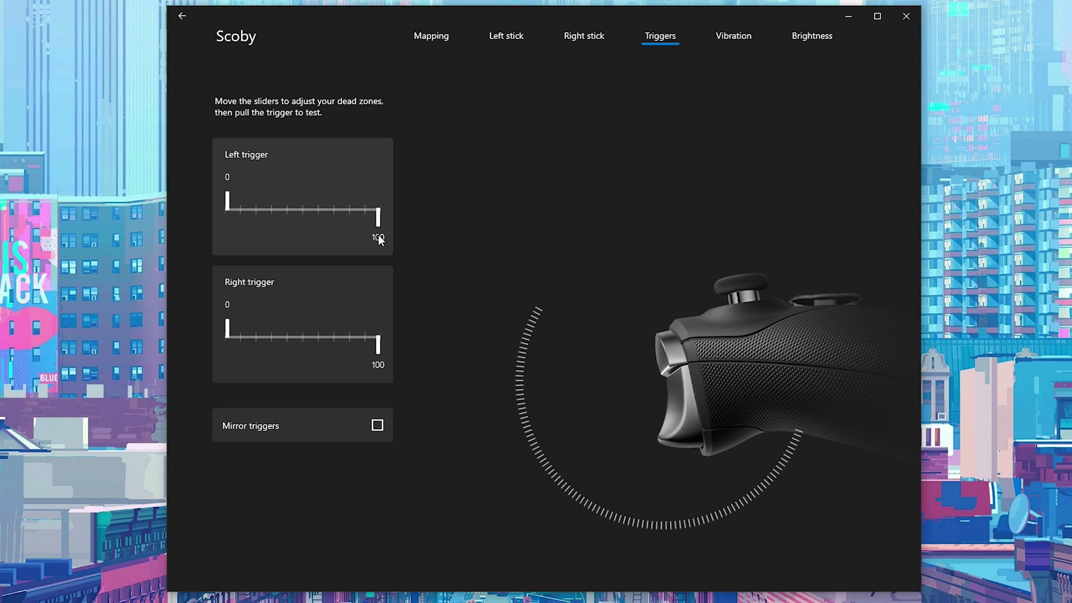
mouse_move(330, 485)
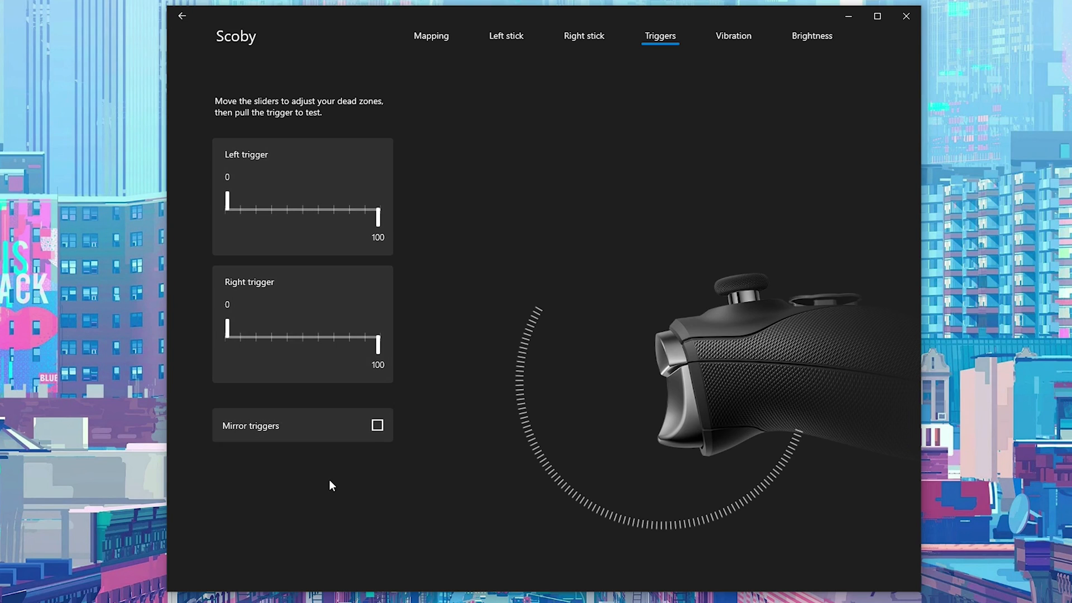
left_click_drag(377, 341, 357, 342)
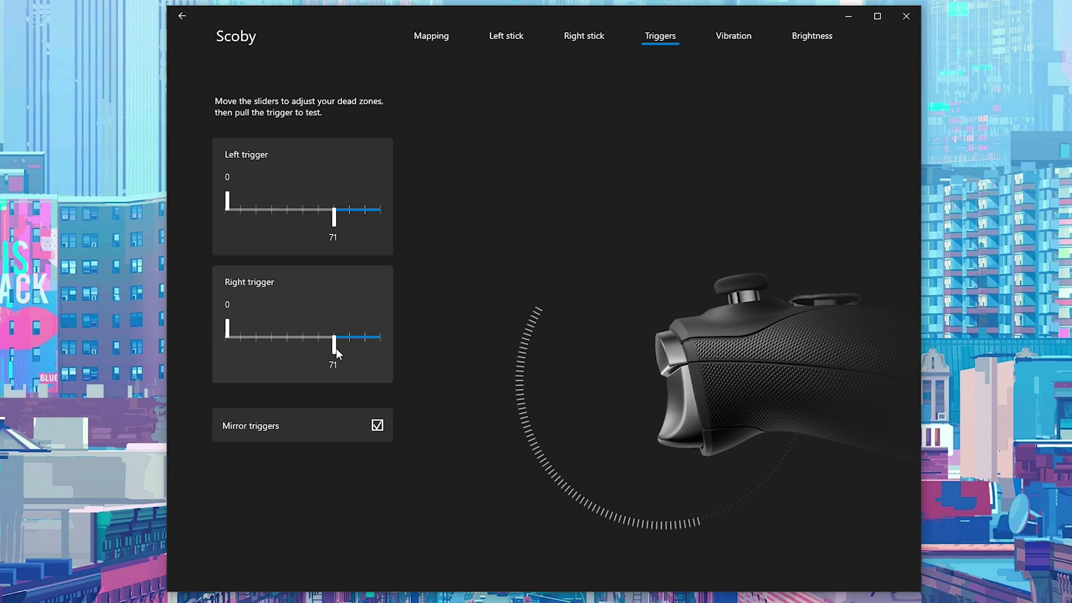
left_click(377, 426)
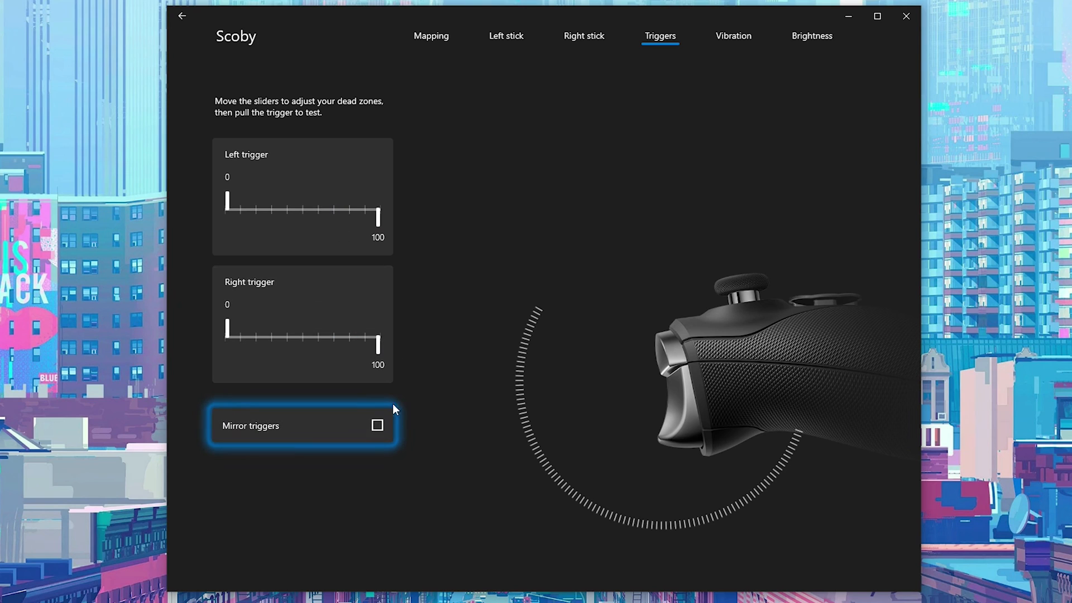
Lower the left trigger vibration slider to test it, then restore it to maximum
left_click(732, 36)
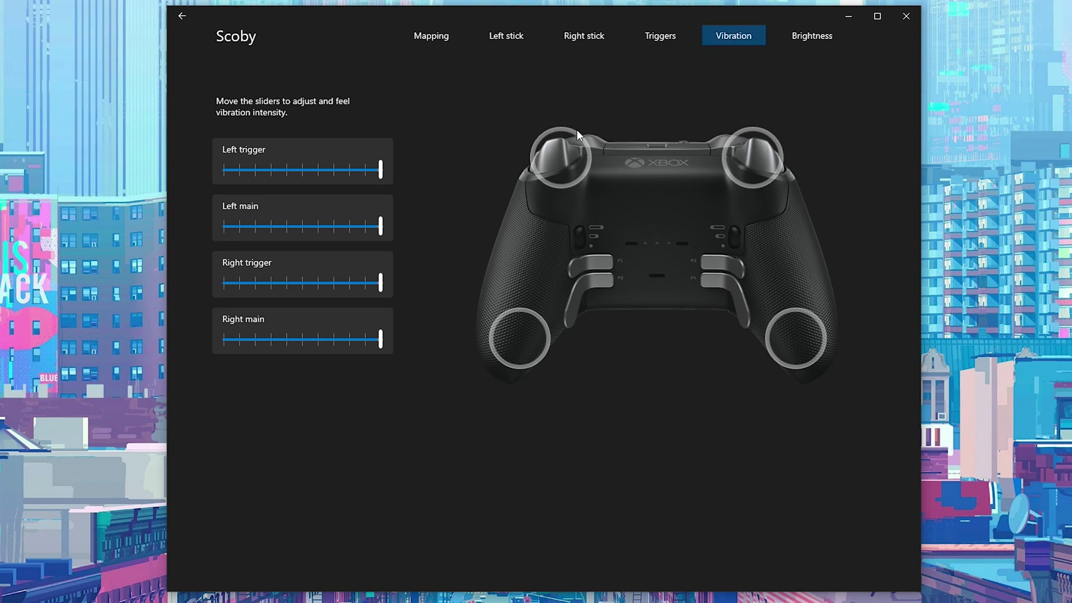
mouse_move(294, 194)
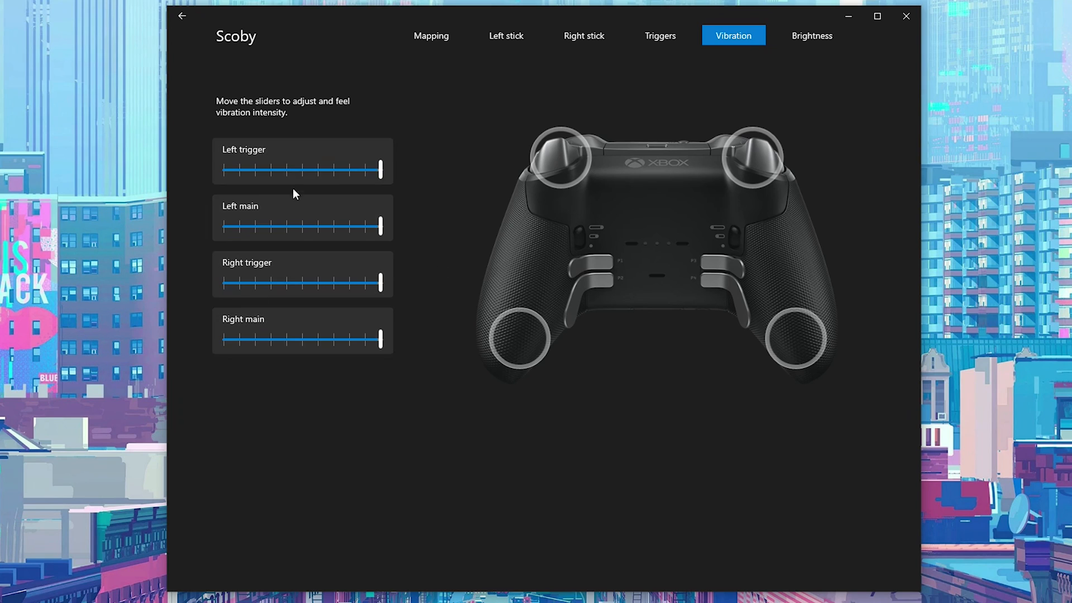
mouse_move(566, 163)
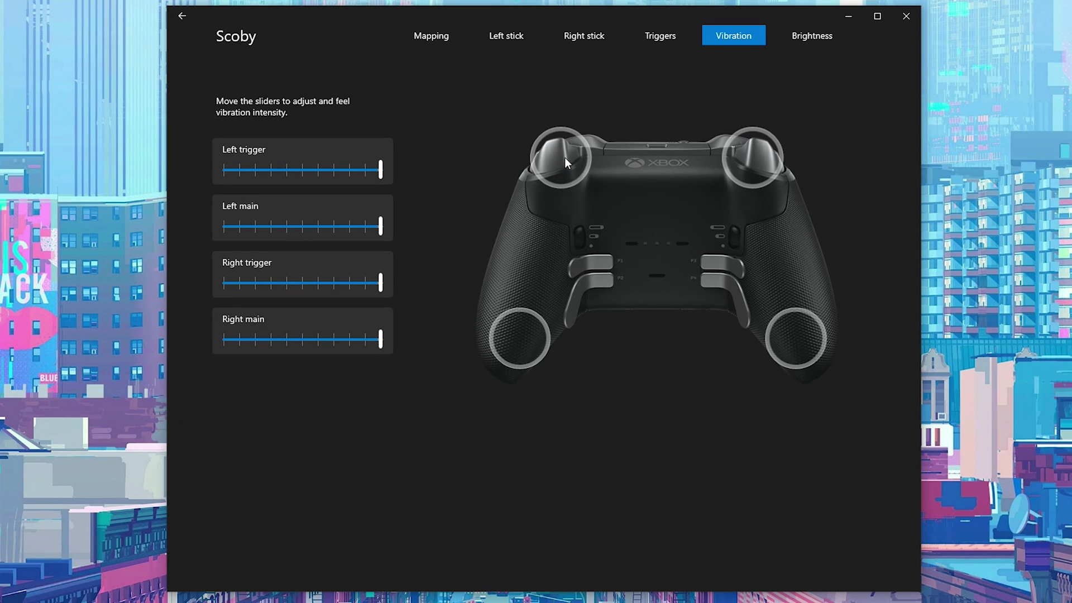
mouse_move(758, 325)
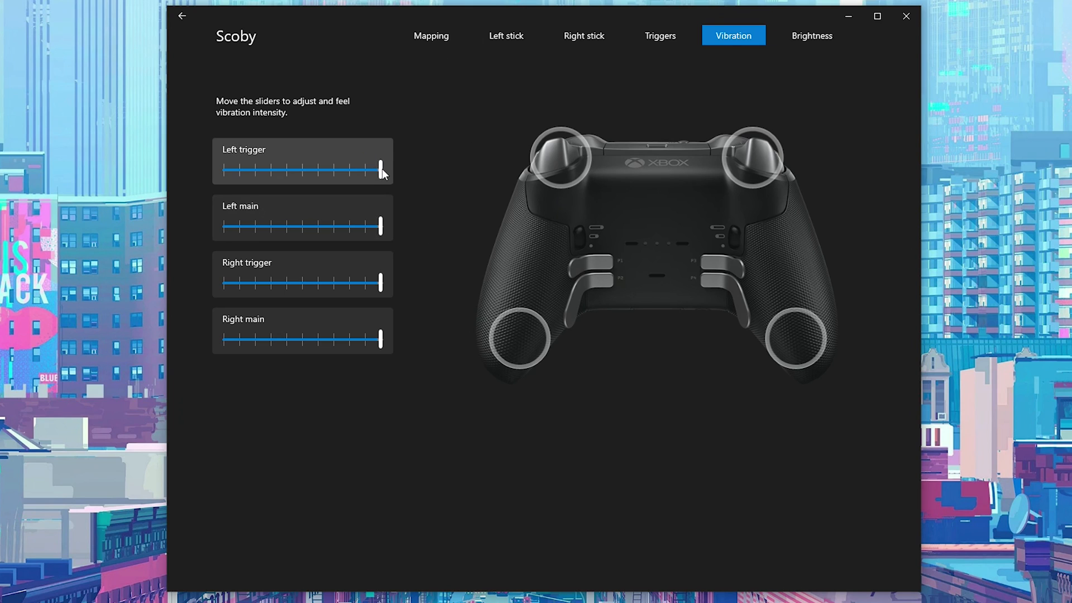
left_click_drag(380, 170, 341, 170)
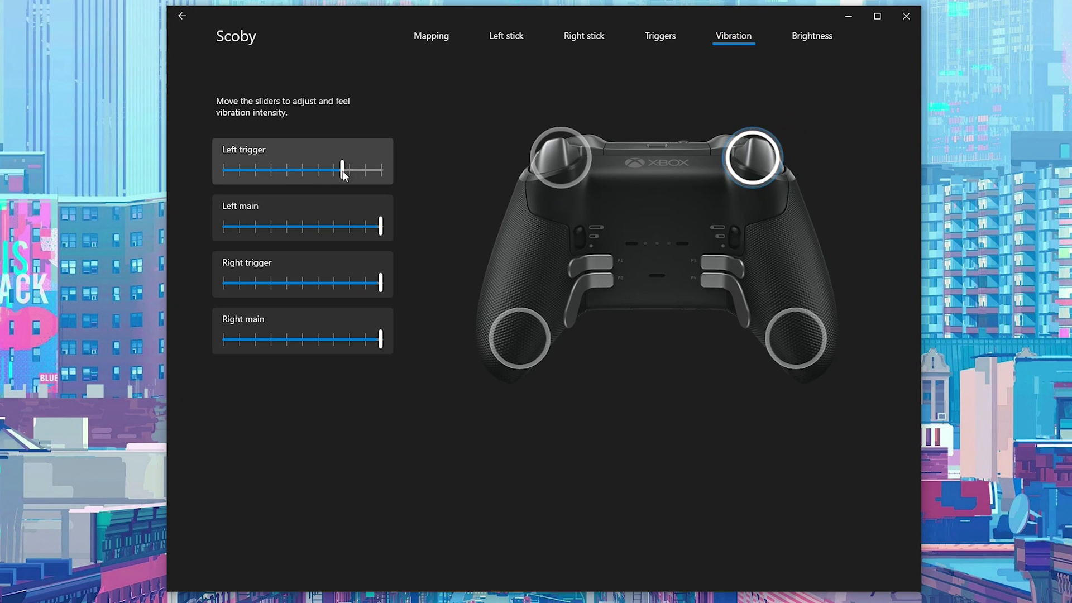
left_click_drag(341, 170, 330, 170)
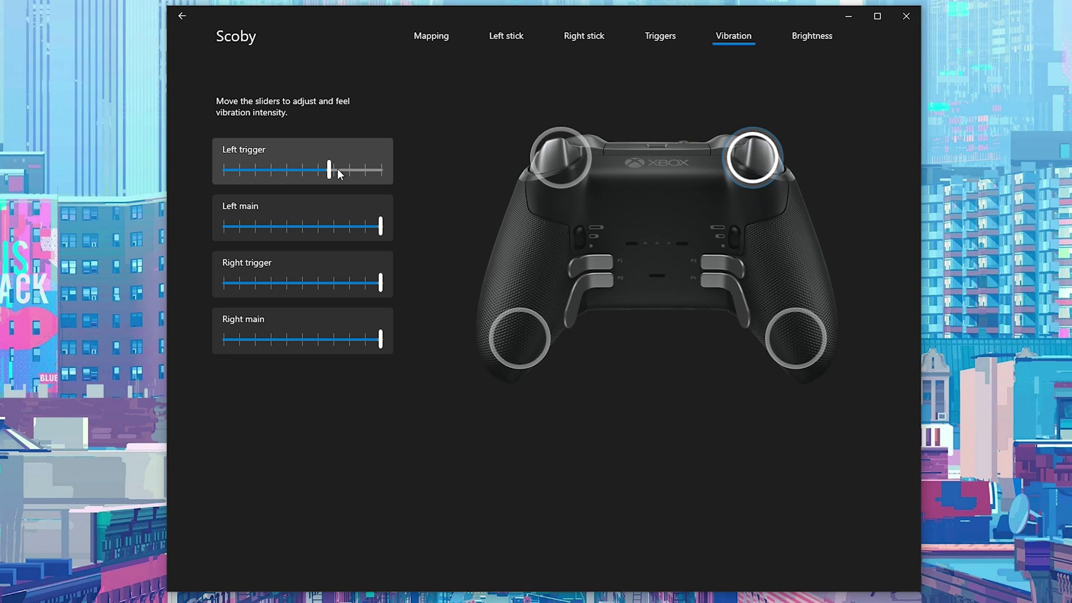
left_click_drag(329, 170, 380, 170)
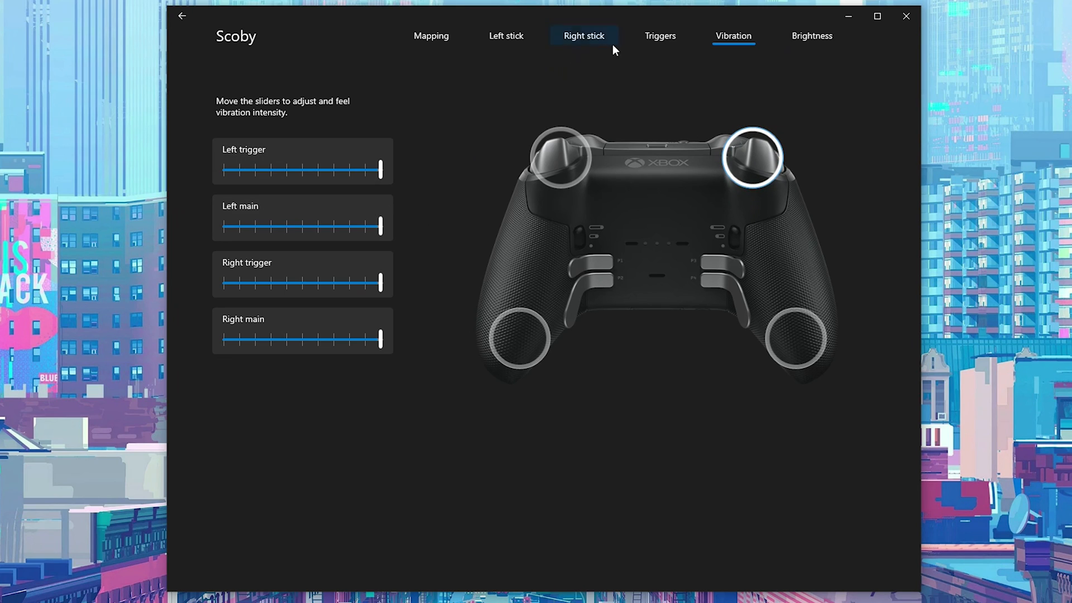
Lower Scoby's Xbox button brightness to minimum, then midway, then set it back to full
left_click(811, 36)
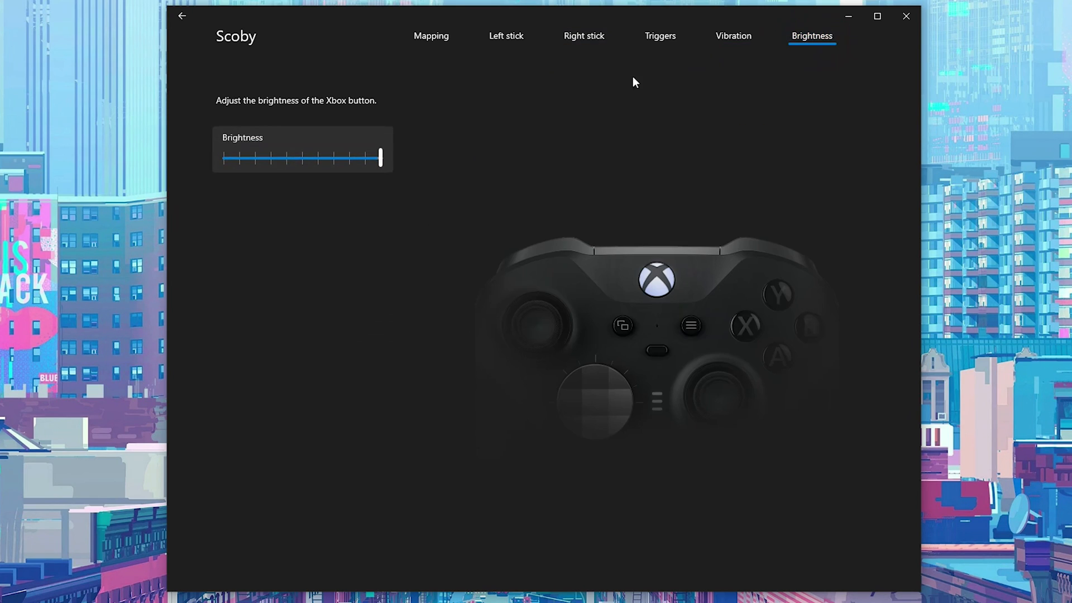
mouse_move(402, 167)
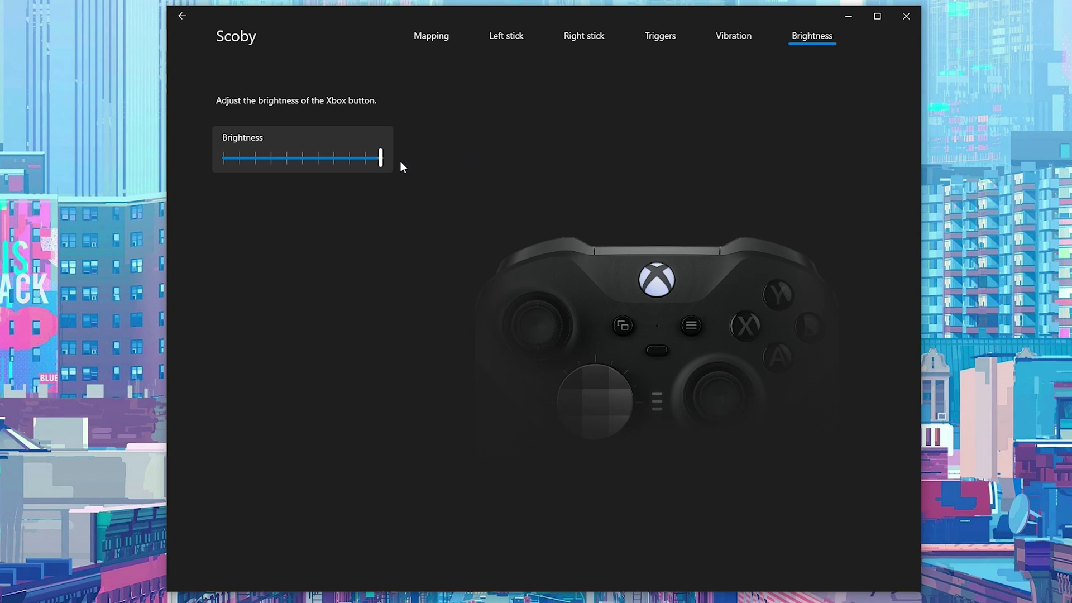
left_click_drag(380, 159, 225, 158)
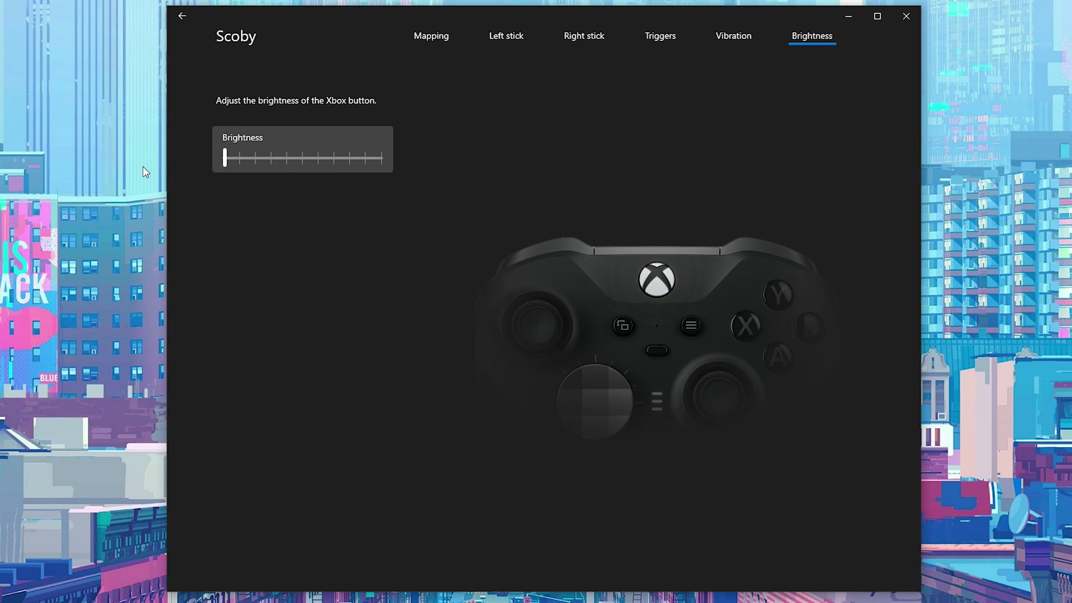
left_click_drag(224, 159, 287, 159)
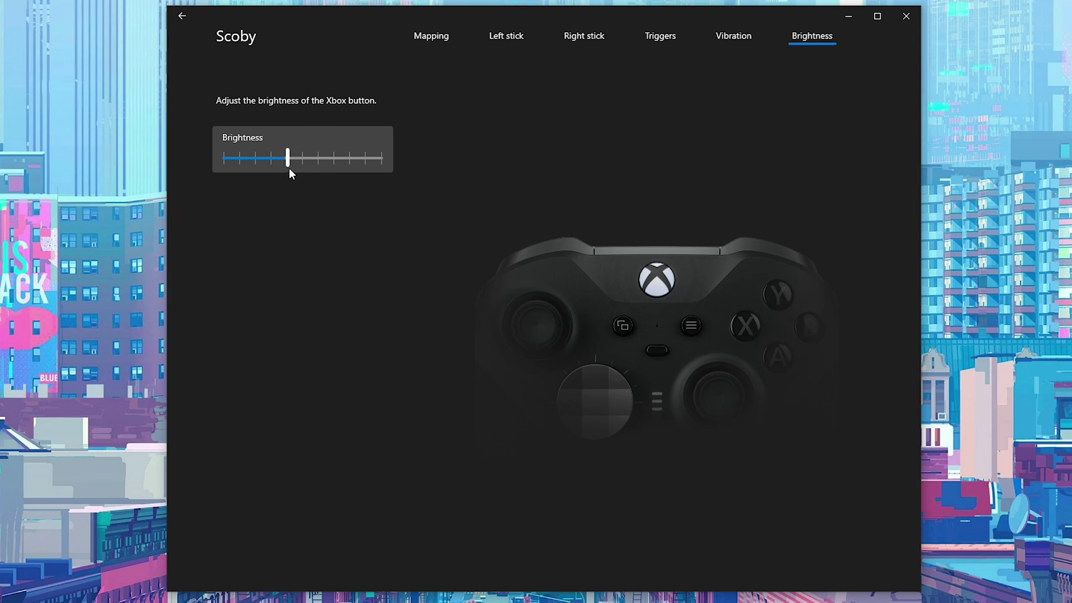
left_click_drag(287, 158, 381, 159)
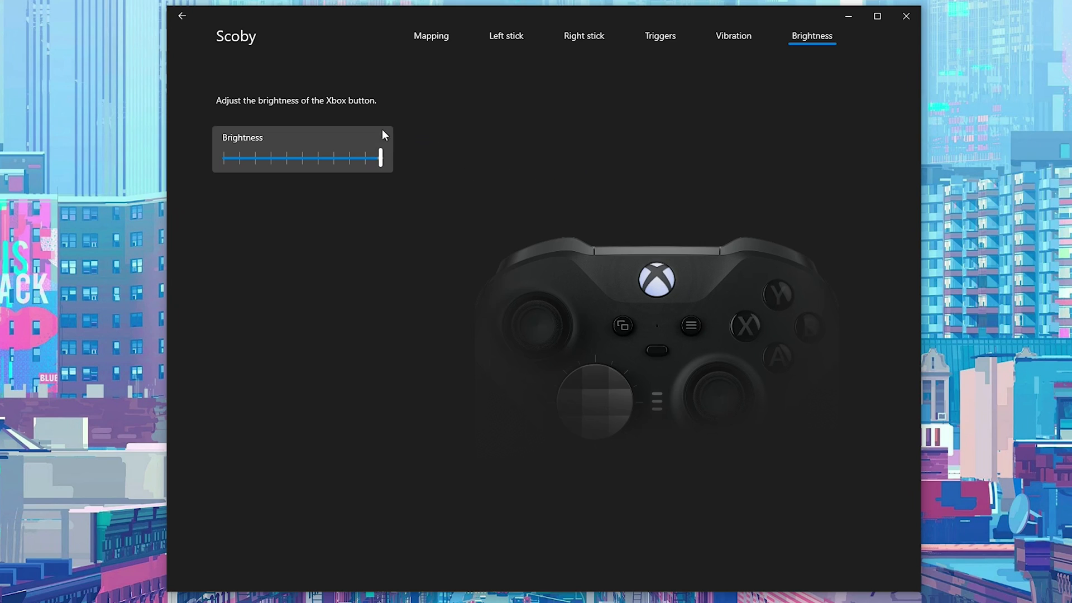
mouse_move(405, 159)
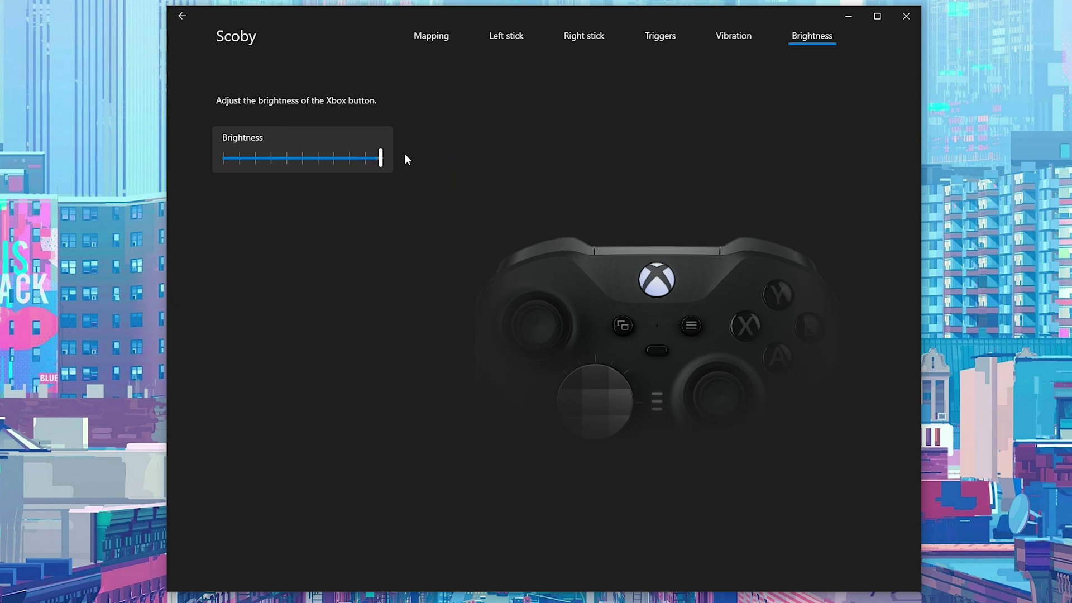
mouse_move(566, 147)
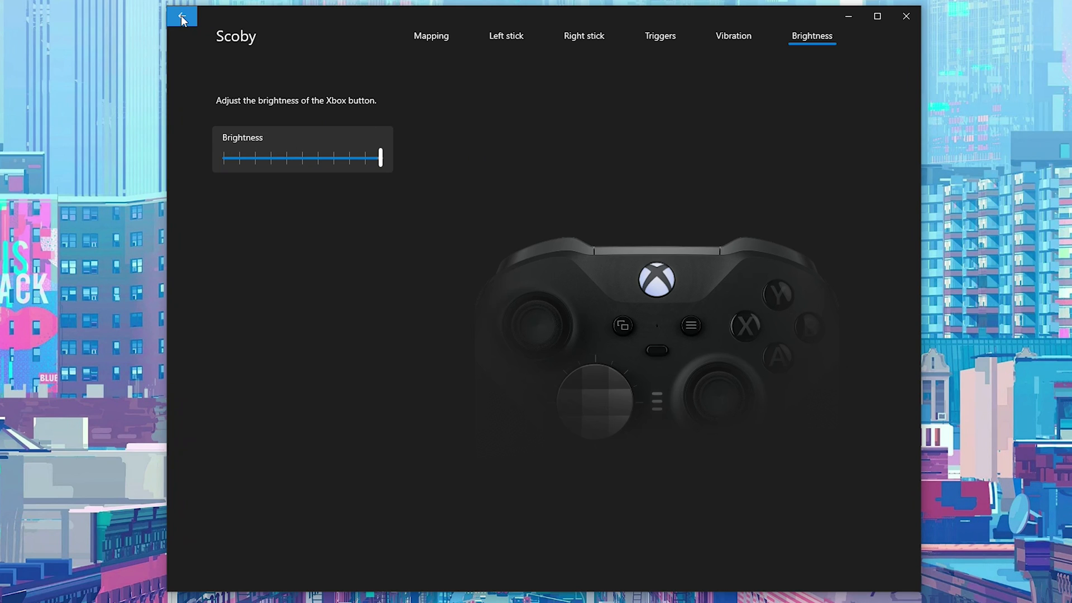
Go back to the Profiles page and select Scoby on Slot 1
left_click(182, 16)
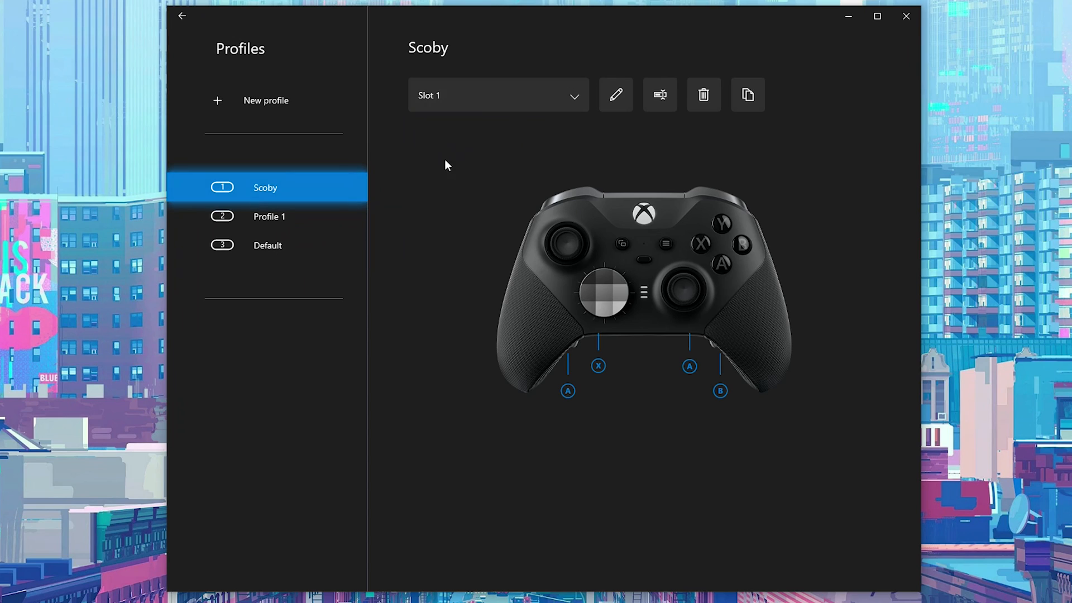
mouse_move(660, 213)
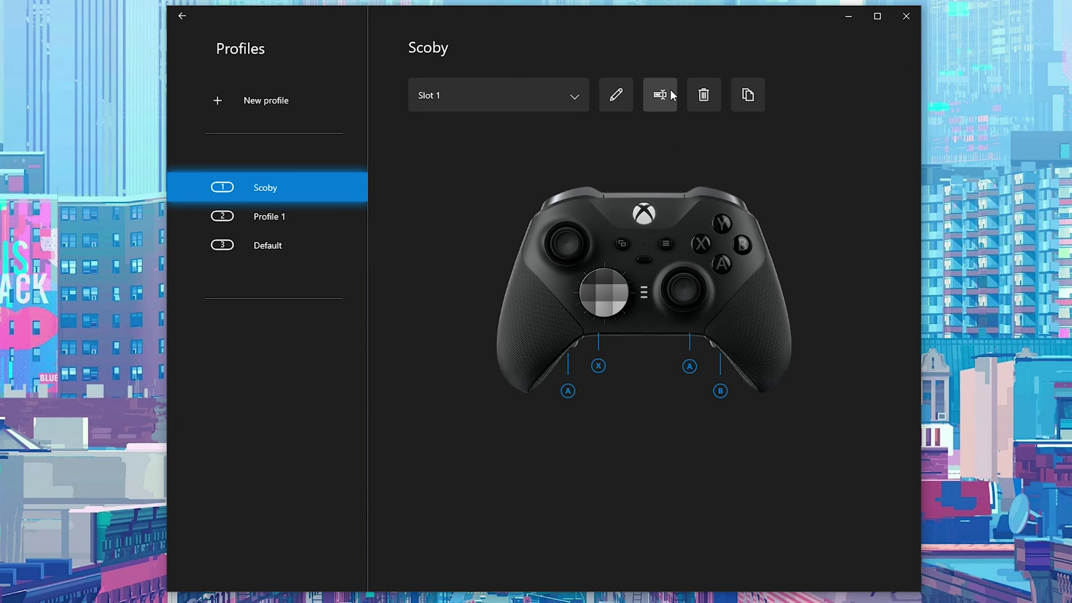
left_click(615, 94)
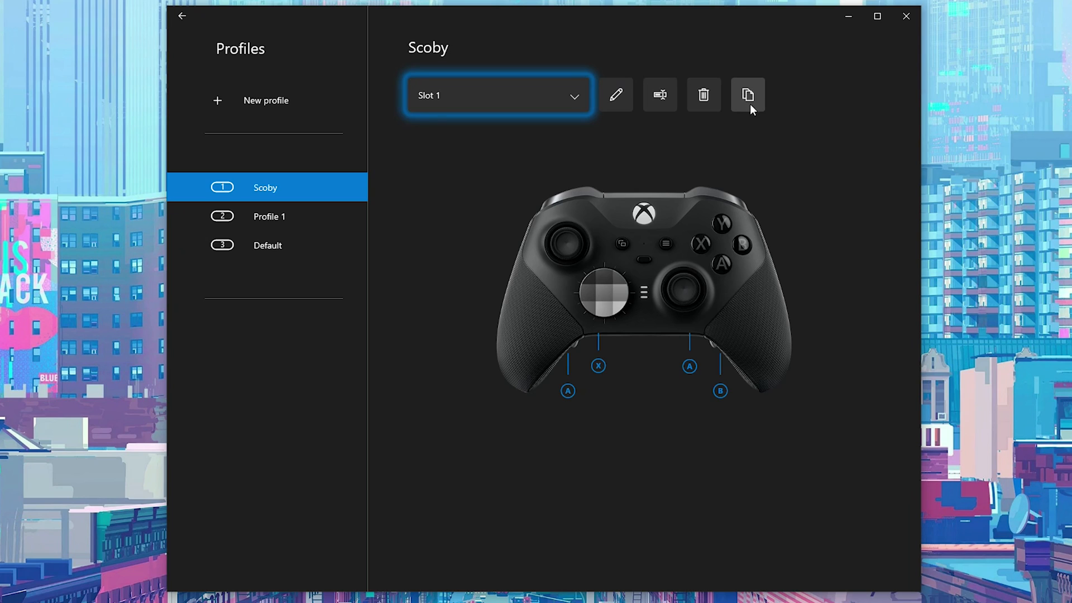
mouse_move(297, 195)
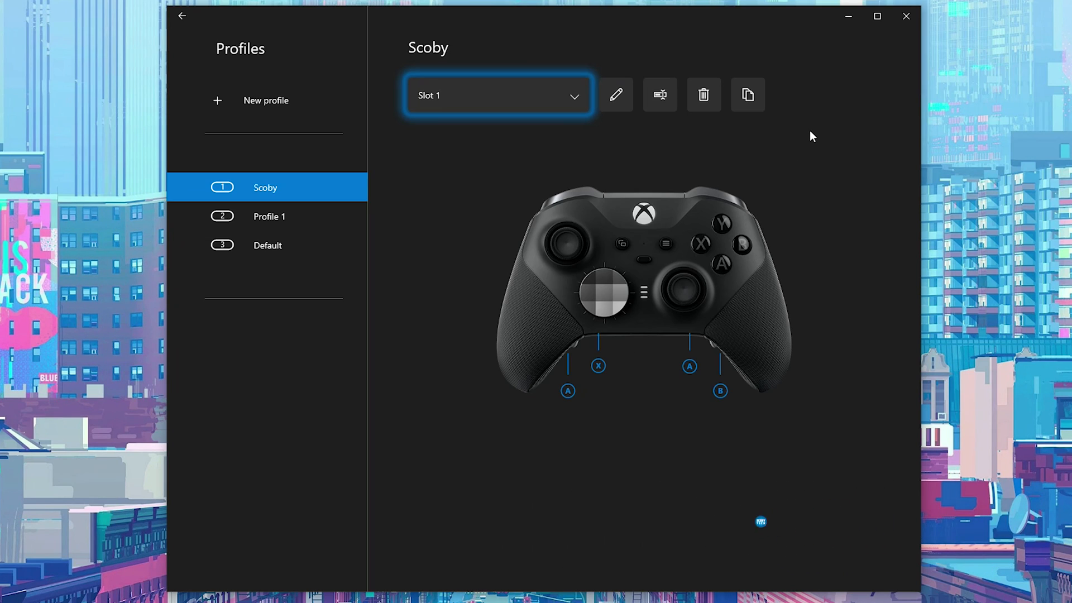
mouse_move(623, 420)
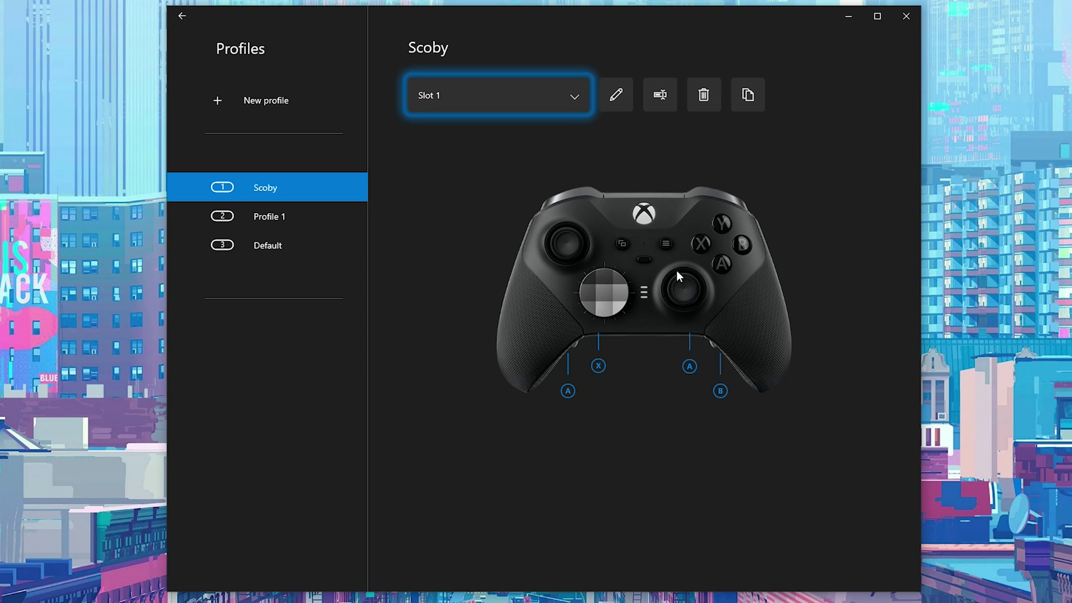
mouse_move(708, 437)
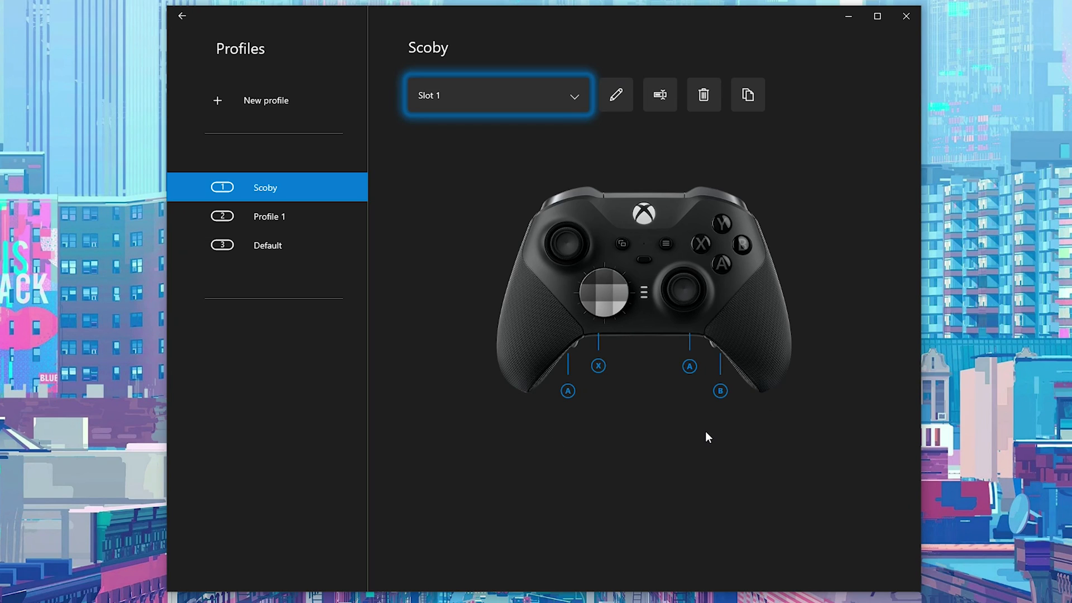